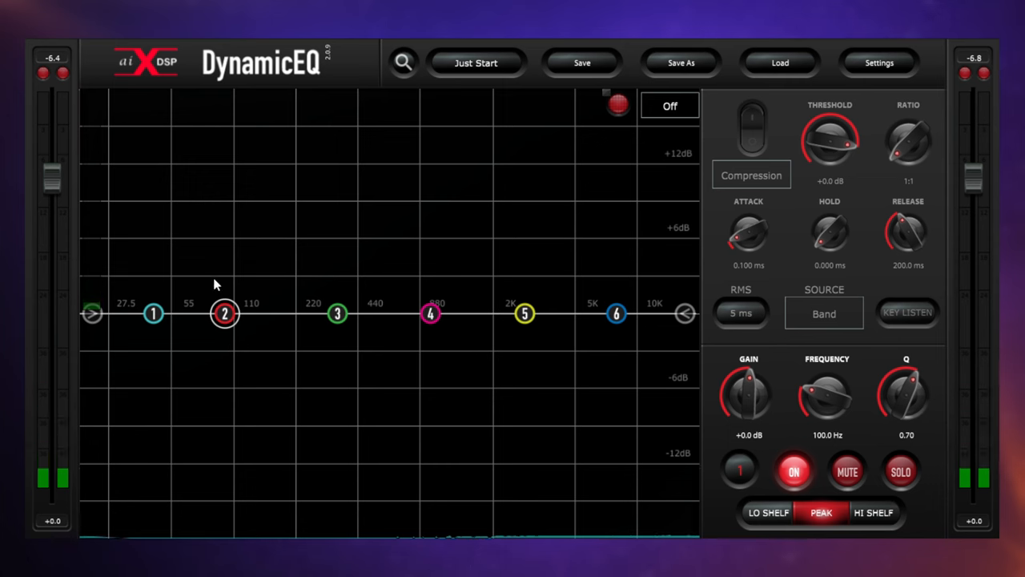
mouse_move(228, 434)
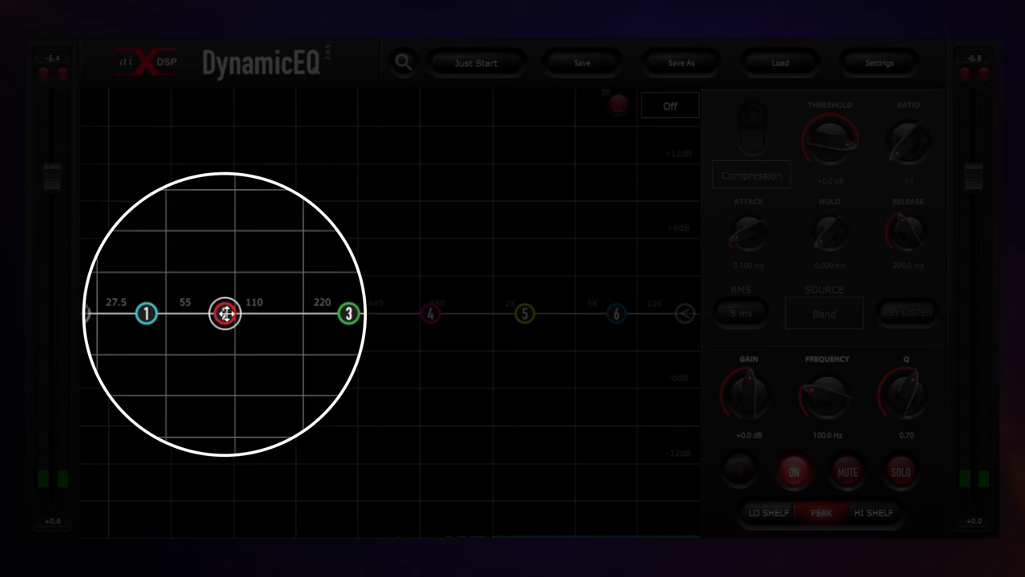
Step: Pull band 2 down into a peak cut of about -5.3 dB near 98 Hz
left_click_drag(226, 313, 226, 353)
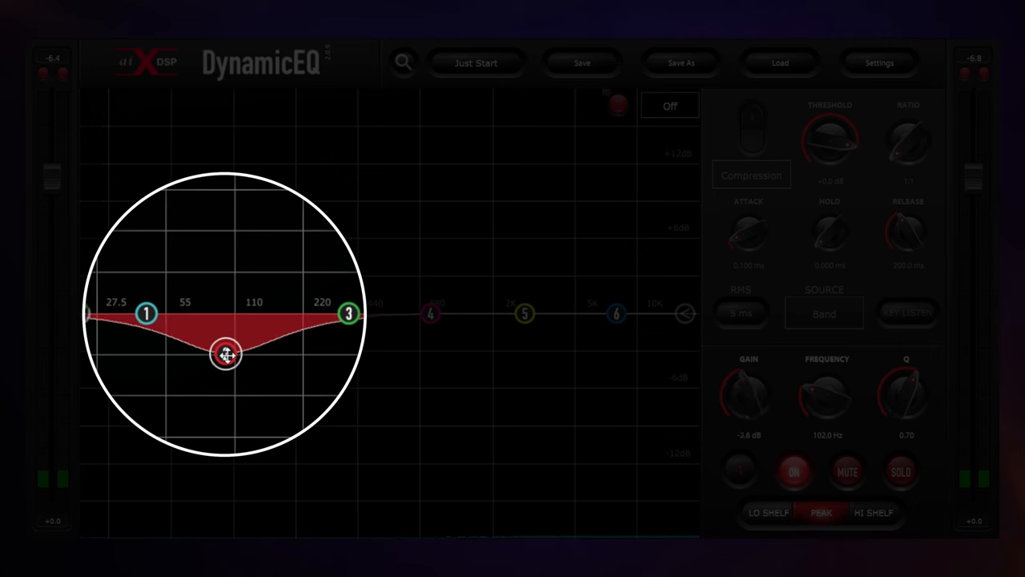
left_click_drag(227, 354, 224, 387)
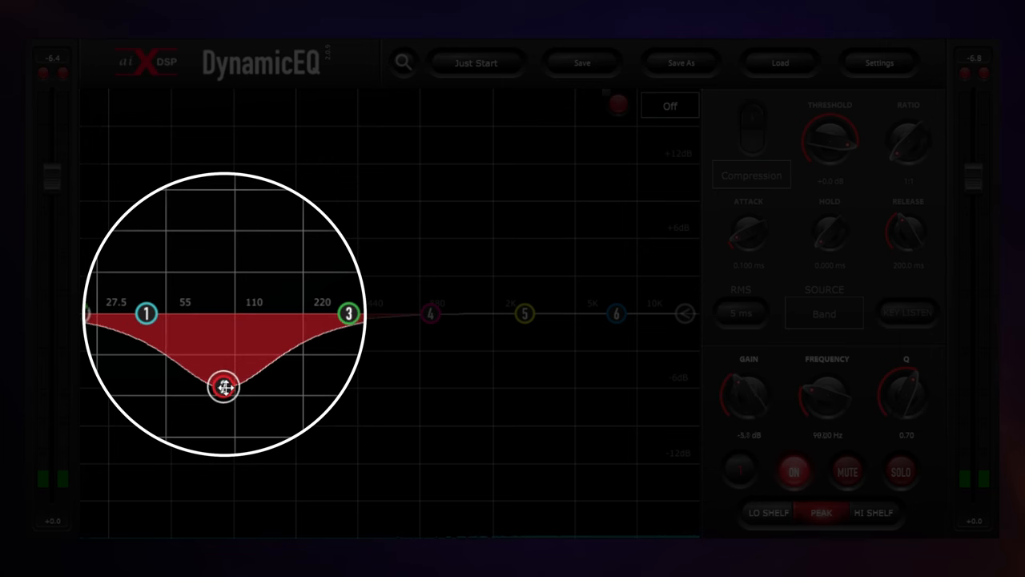
left_click_drag(224, 388, 224, 385)
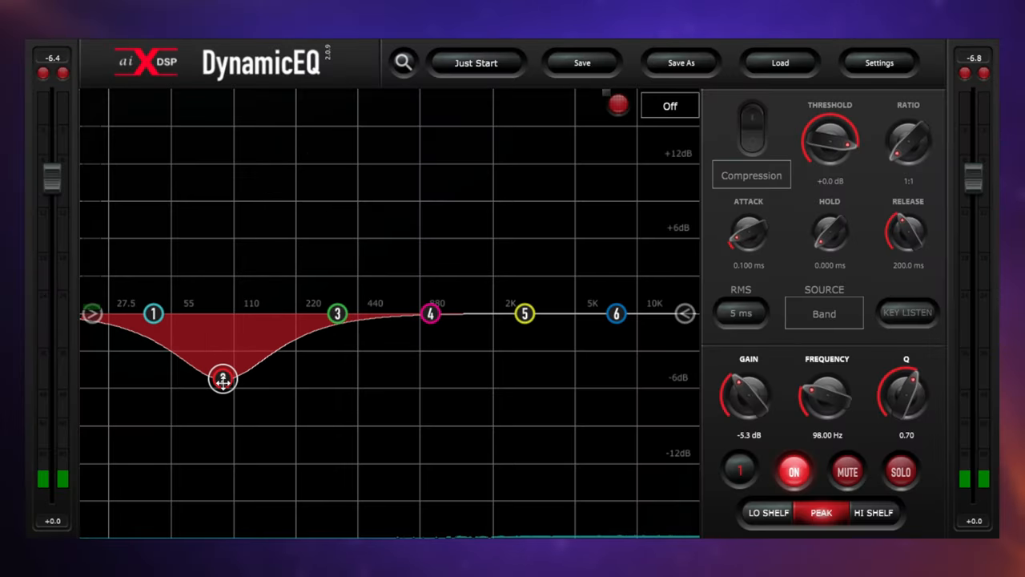
mouse_move(356, 392)
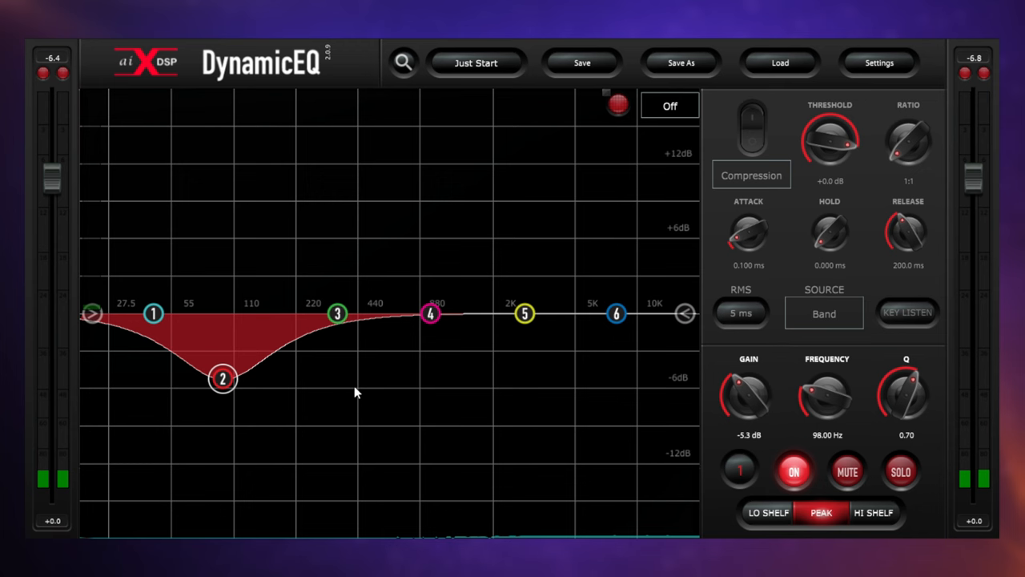
mouse_move(426, 389)
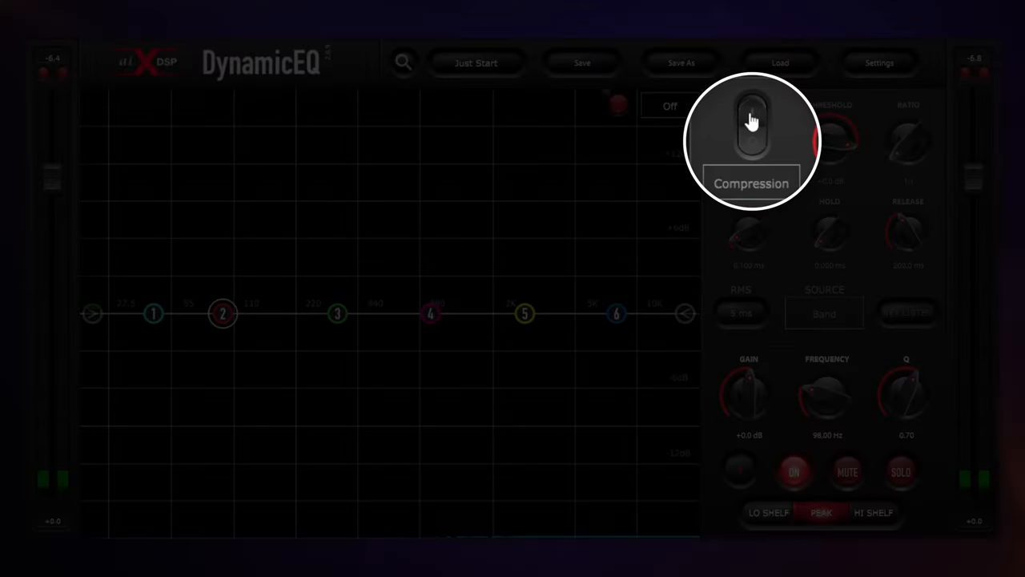
Step: Switch on dynamic compression for band 2 at 98 Hz, gain back at 0 dB
left_click(751, 128)
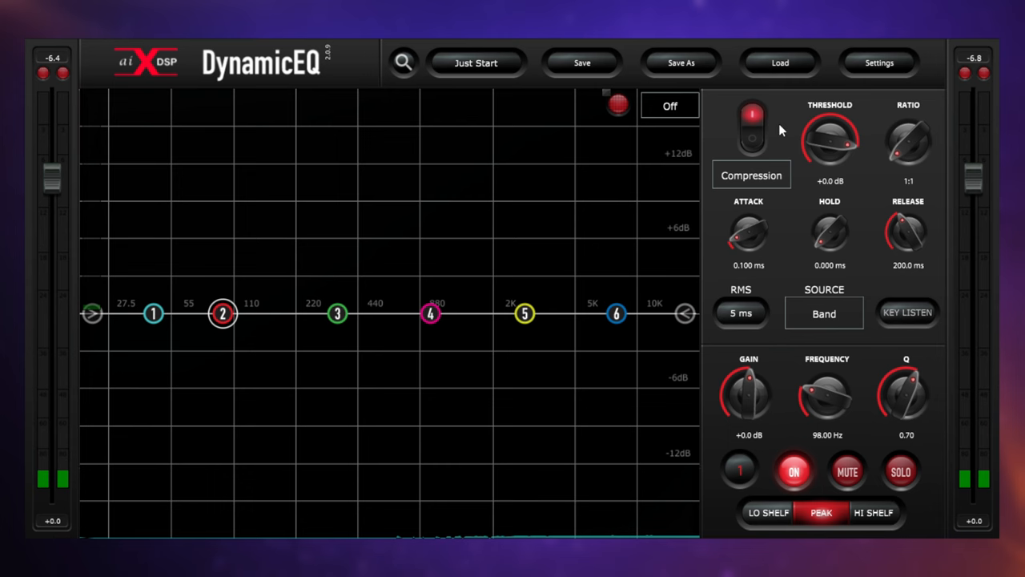
mouse_move(799, 202)
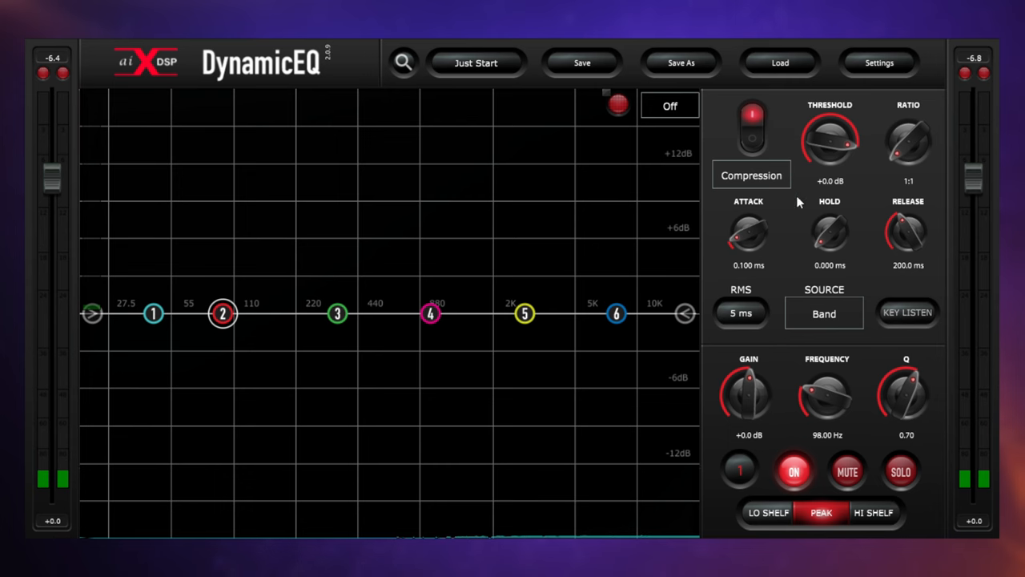
mouse_move(795, 218)
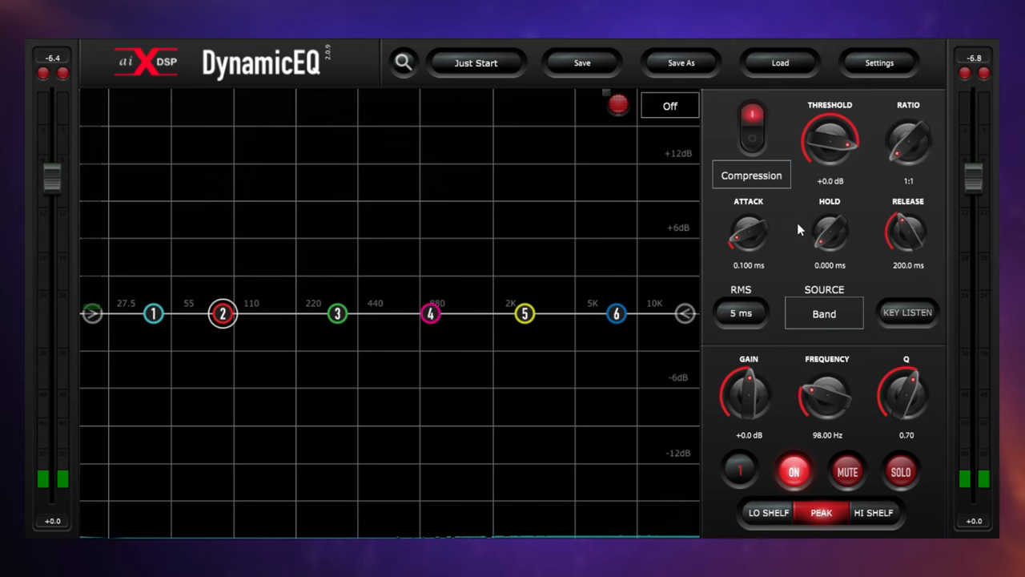
mouse_move(793, 230)
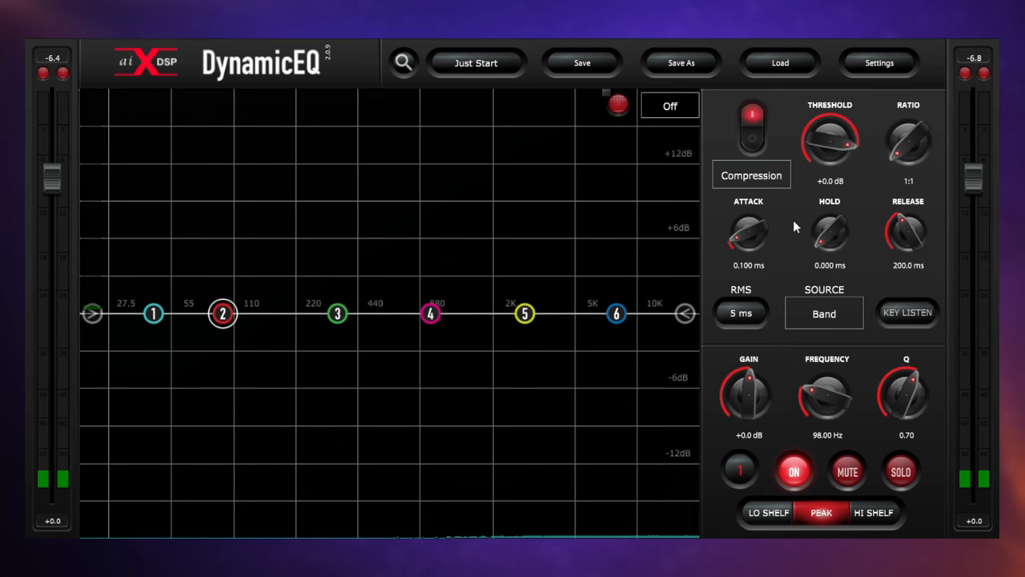
mouse_move(829, 224)
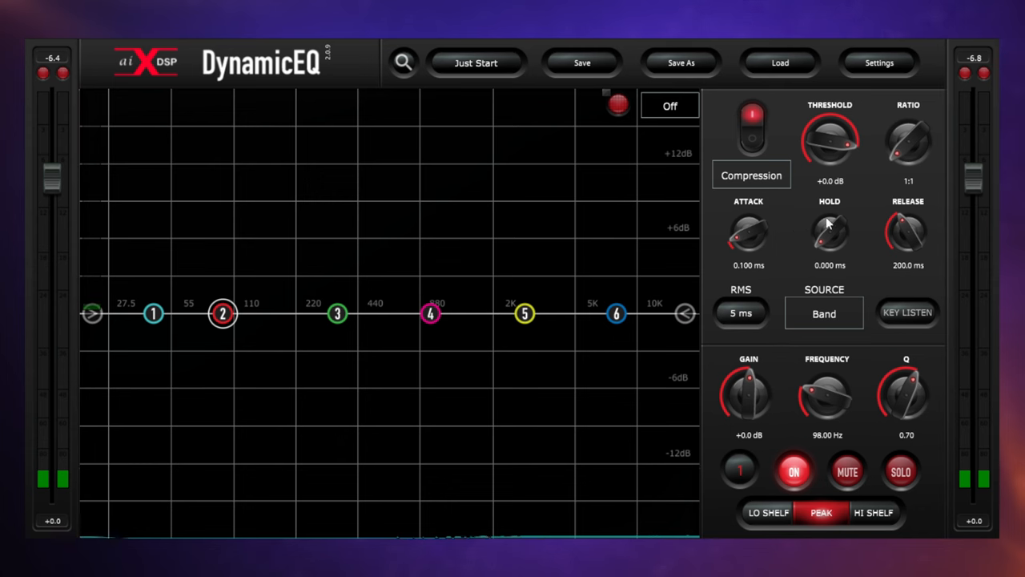
mouse_move(872, 190)
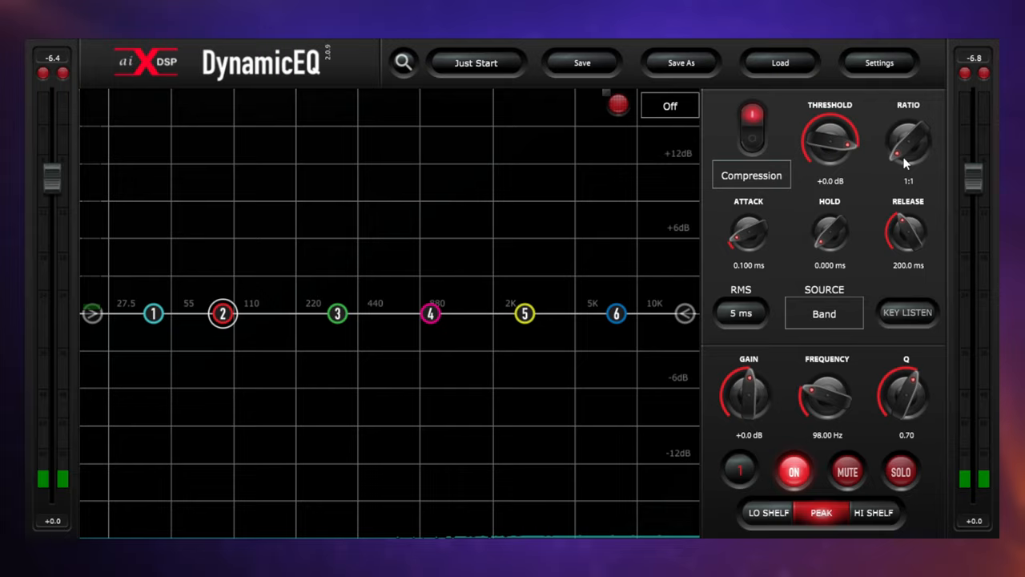
Step: Raise band 2's compression ratio to about 9.79:1
left_click_drag(909, 144, 909, 121)
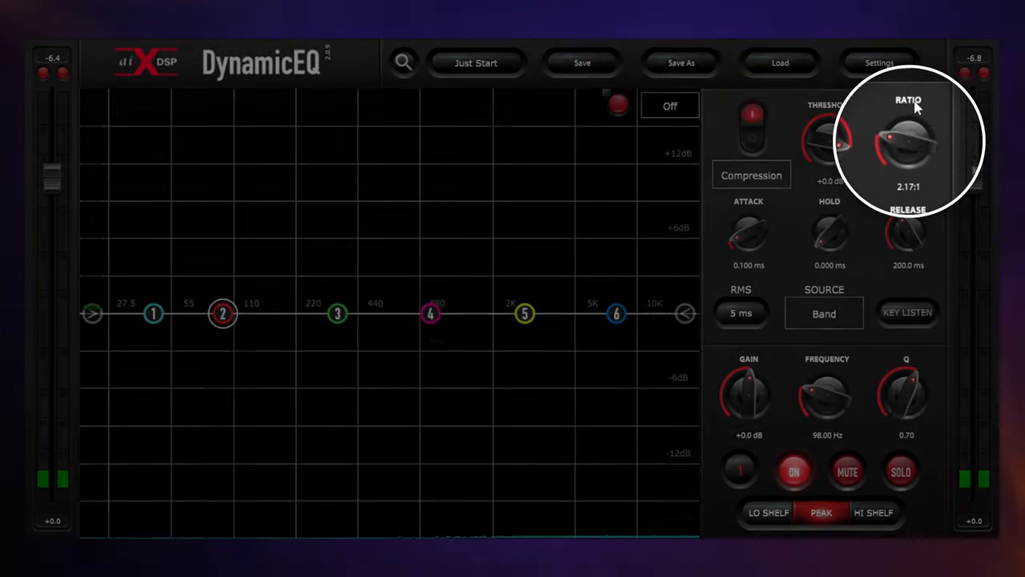
left_click_drag(908, 140, 908, 104)
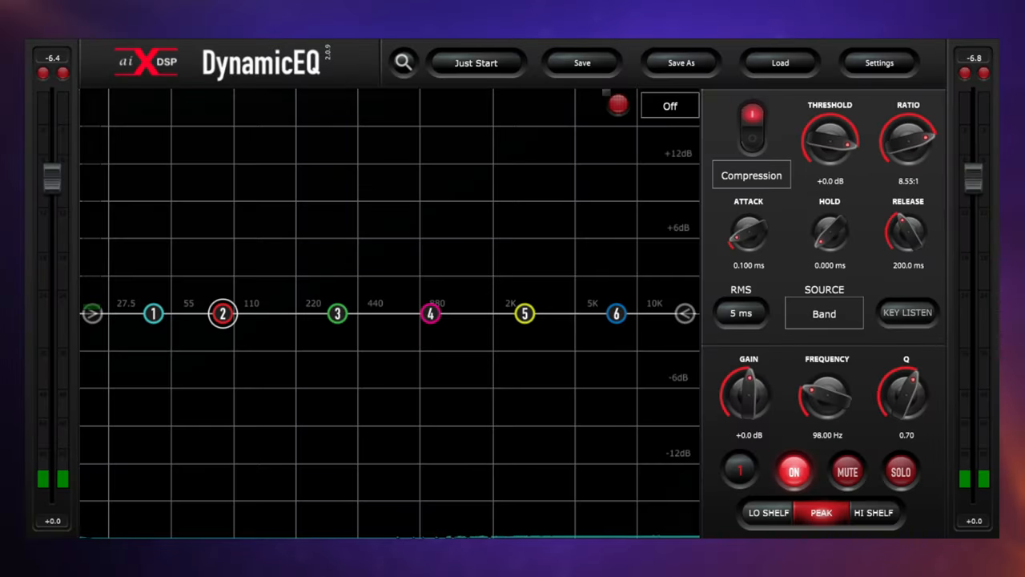
left_click_drag(909, 140, 908, 132)
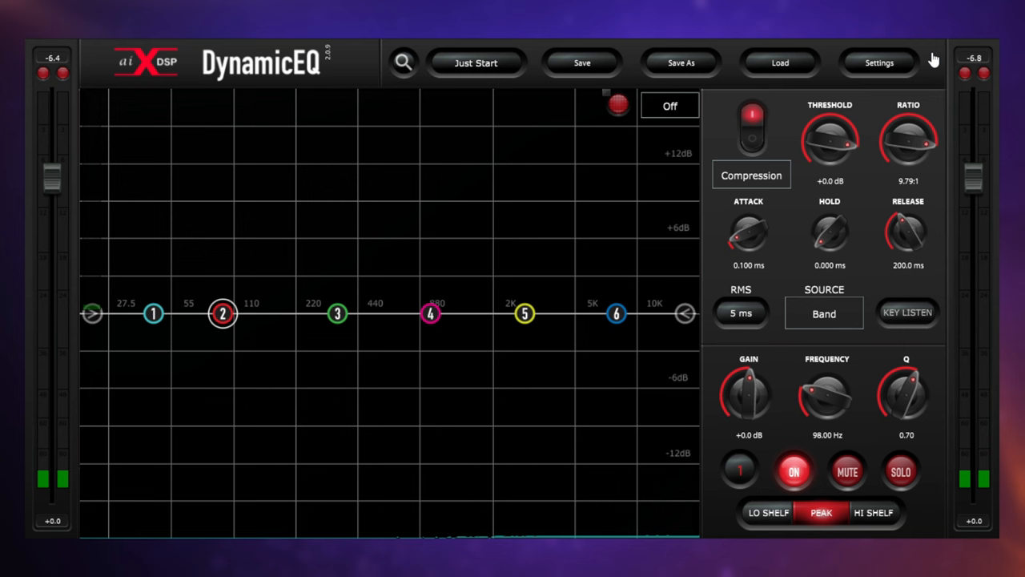
mouse_move(869, 195)
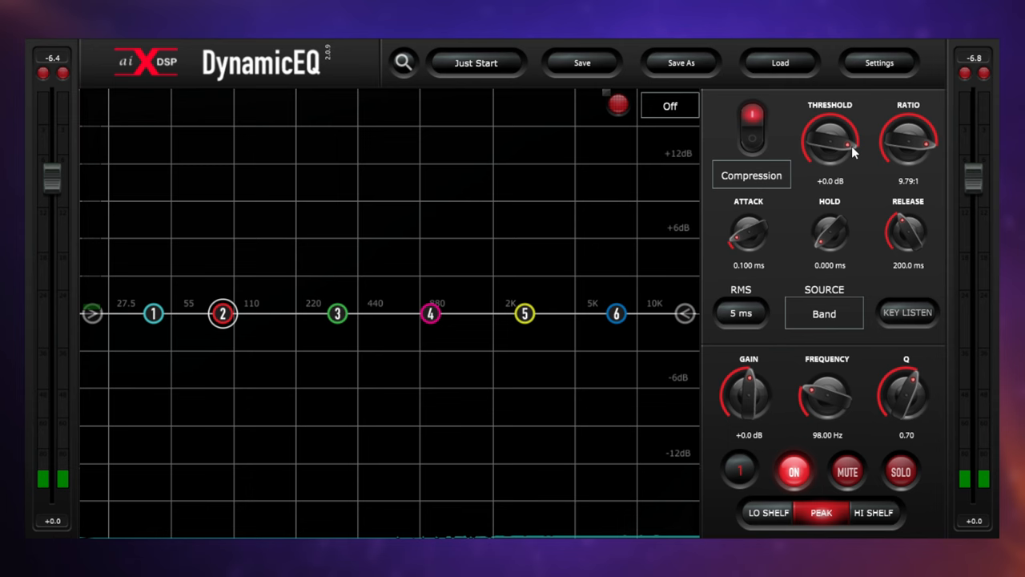
mouse_move(860, 189)
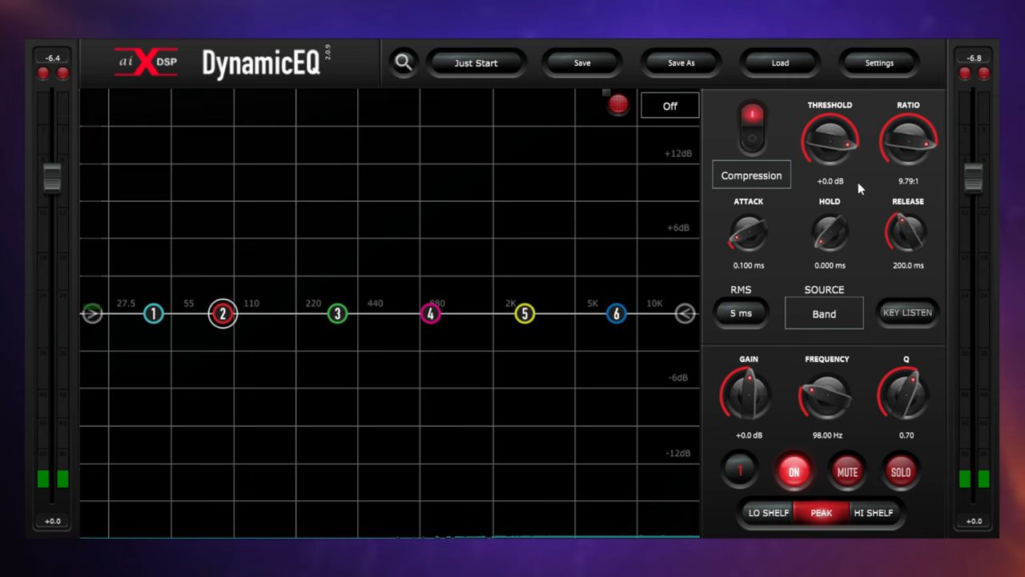
mouse_move(842, 166)
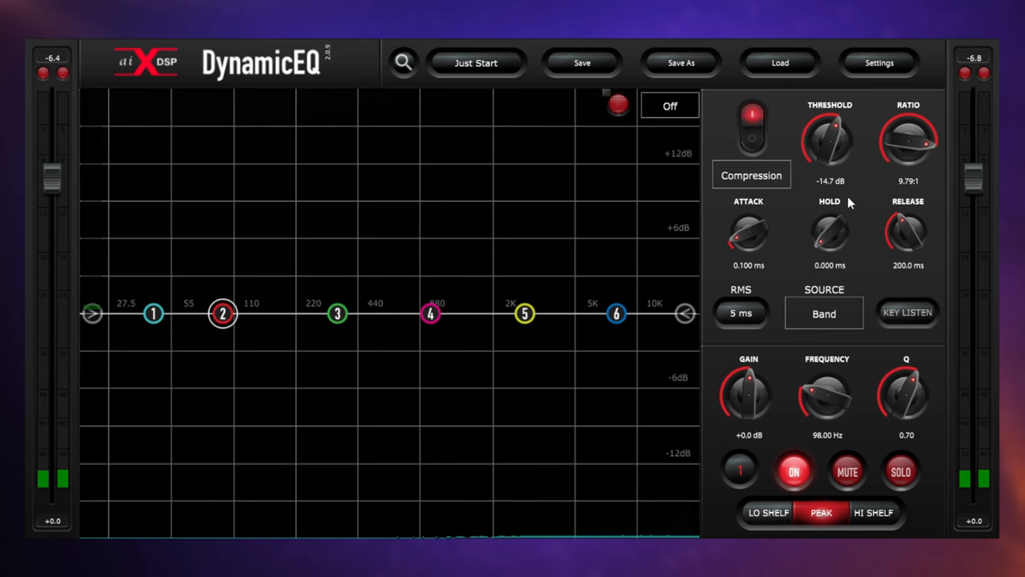
Step: Lower band 2's compression threshold to about -17.2 dB
left_click_drag(830, 140, 825, 152)
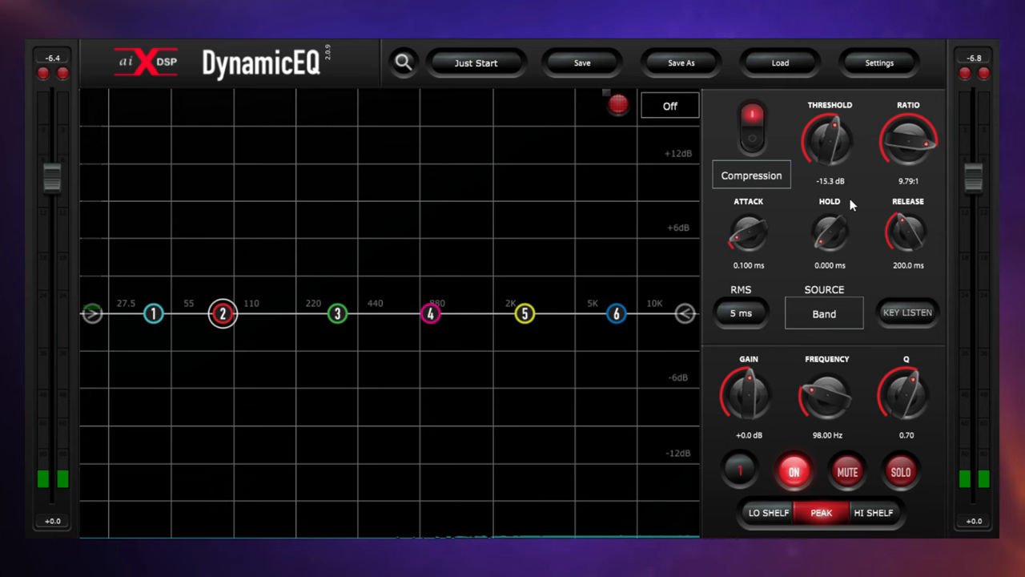
left_click_drag(830, 140, 830, 148)
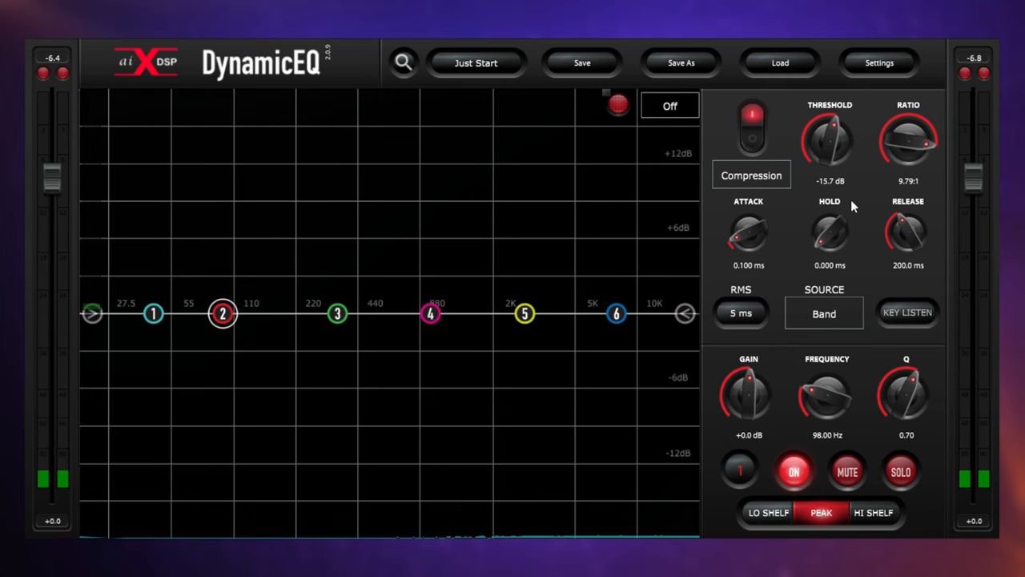
left_click_drag(830, 140, 830, 148)
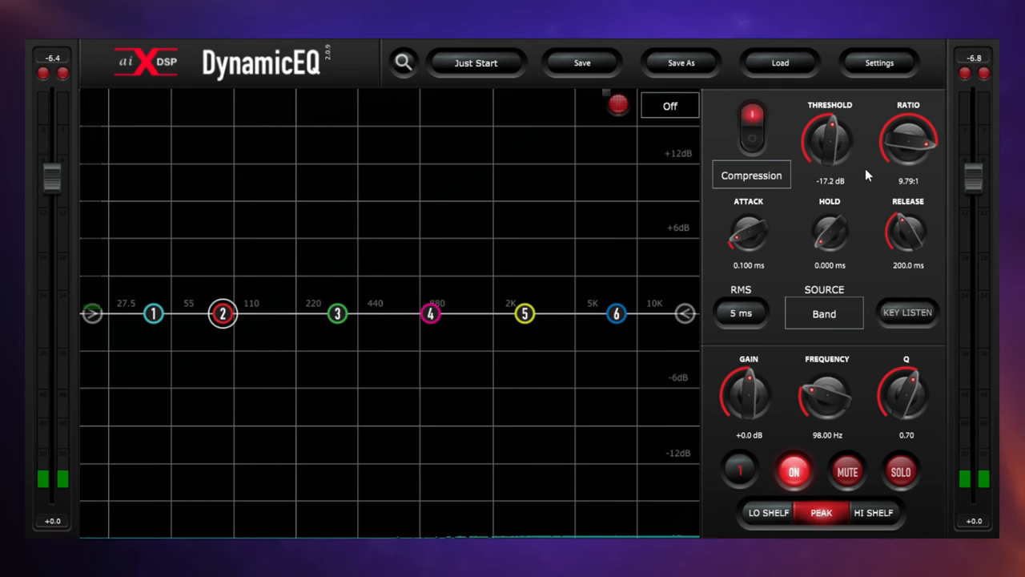
mouse_move(865, 193)
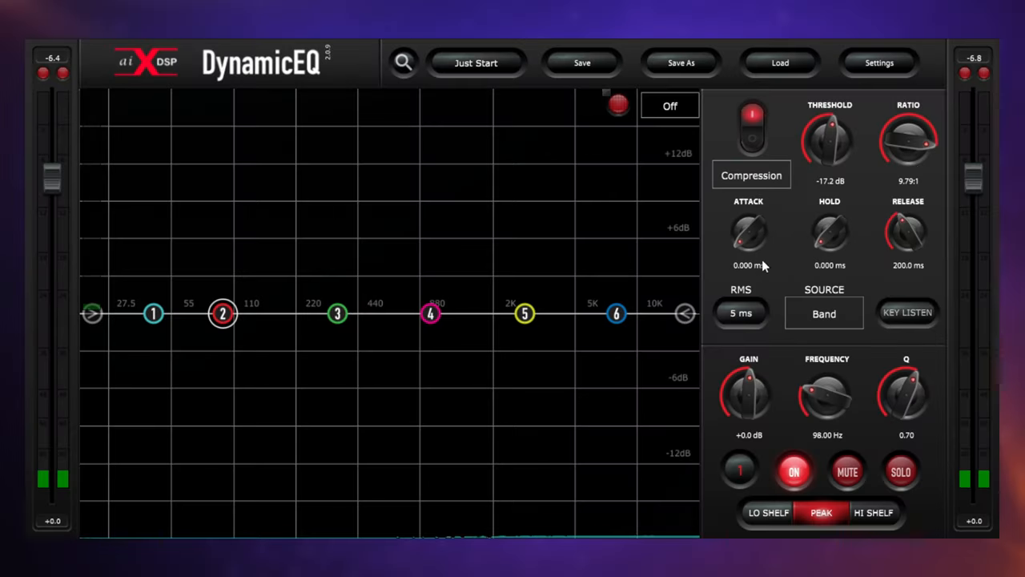
mouse_move(798, 209)
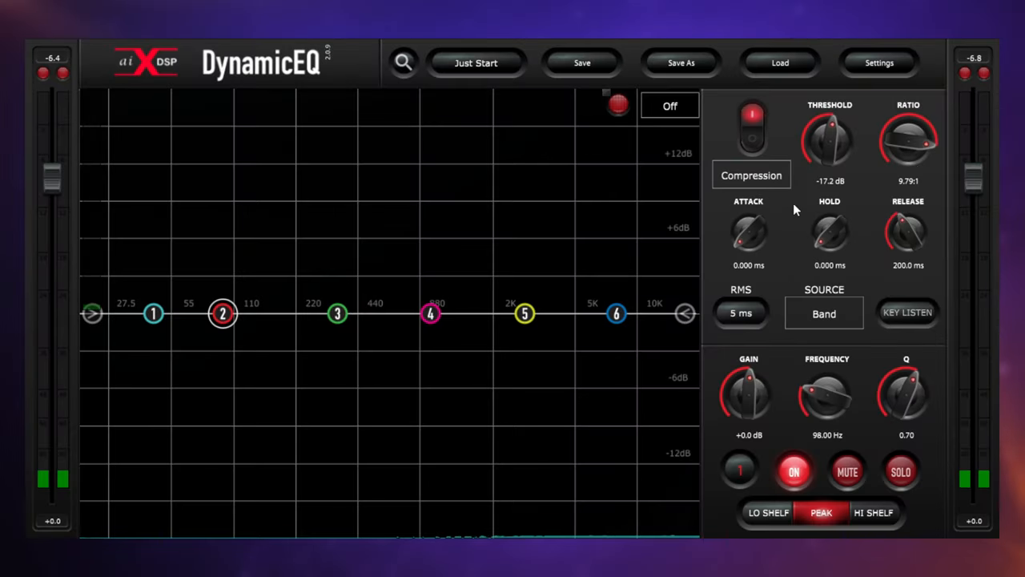
mouse_move(791, 218)
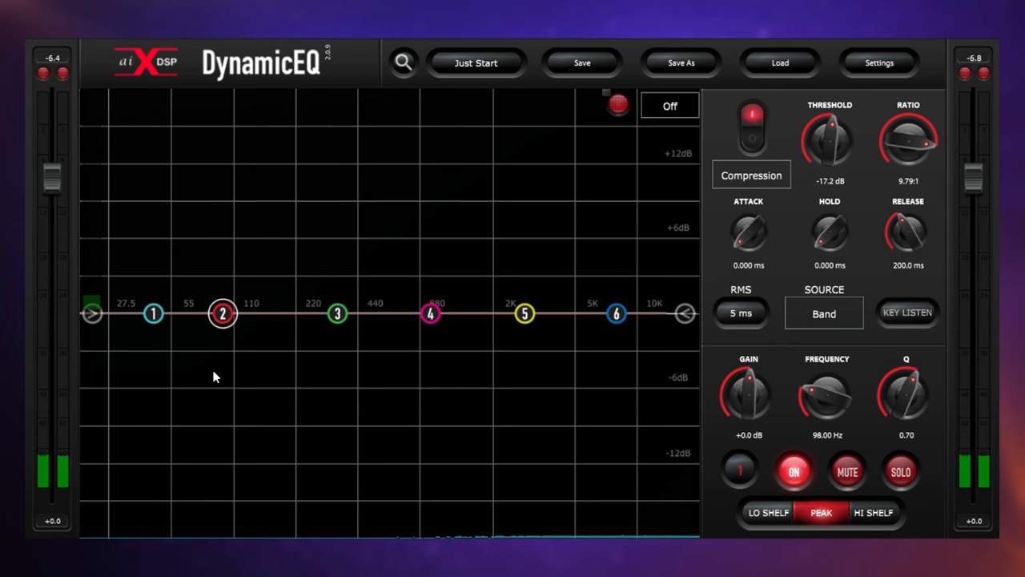
mouse_move(536, 203)
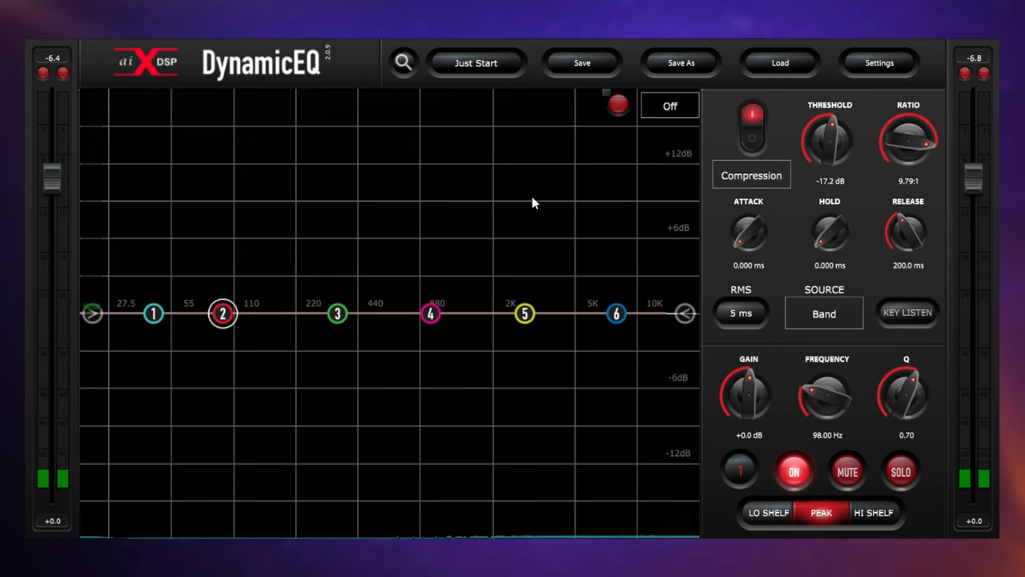
mouse_move(521, 208)
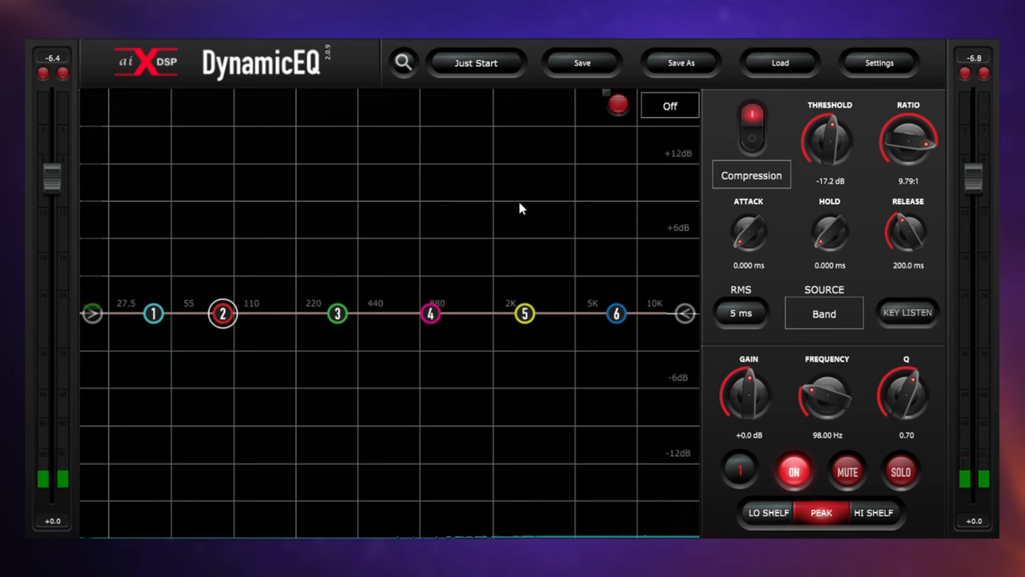
mouse_move(537, 190)
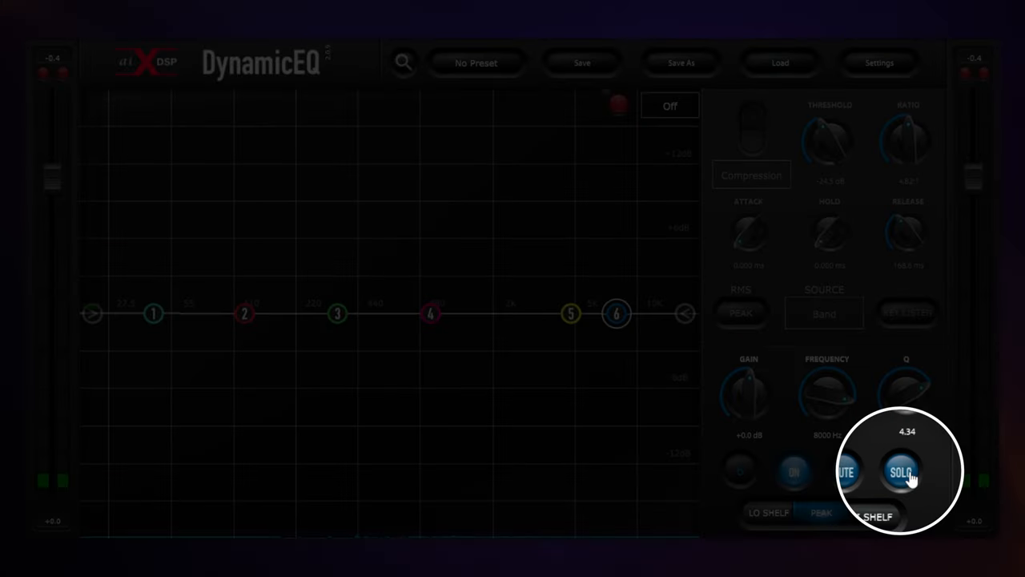
left_click(901, 471)
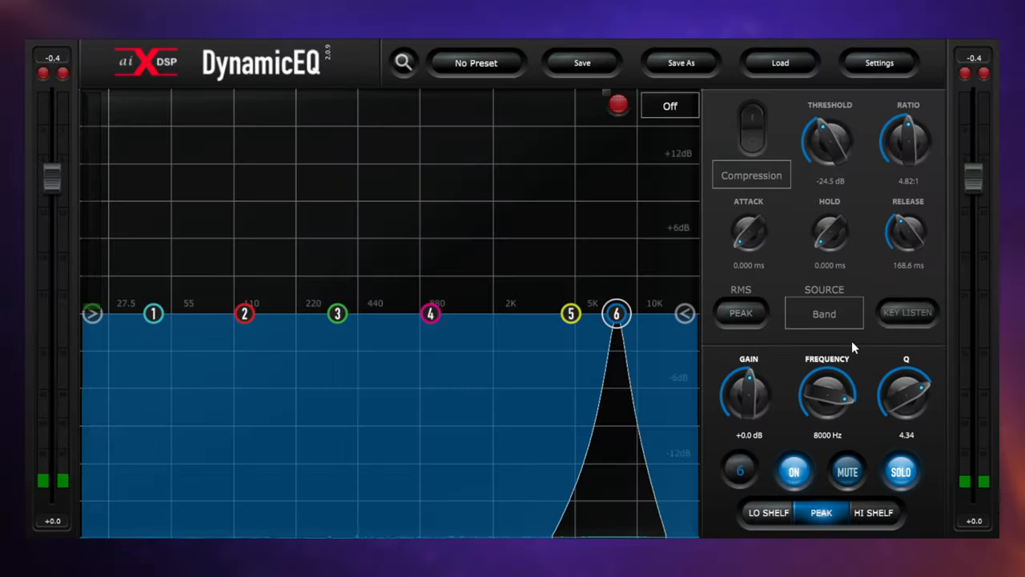
mouse_move(785, 356)
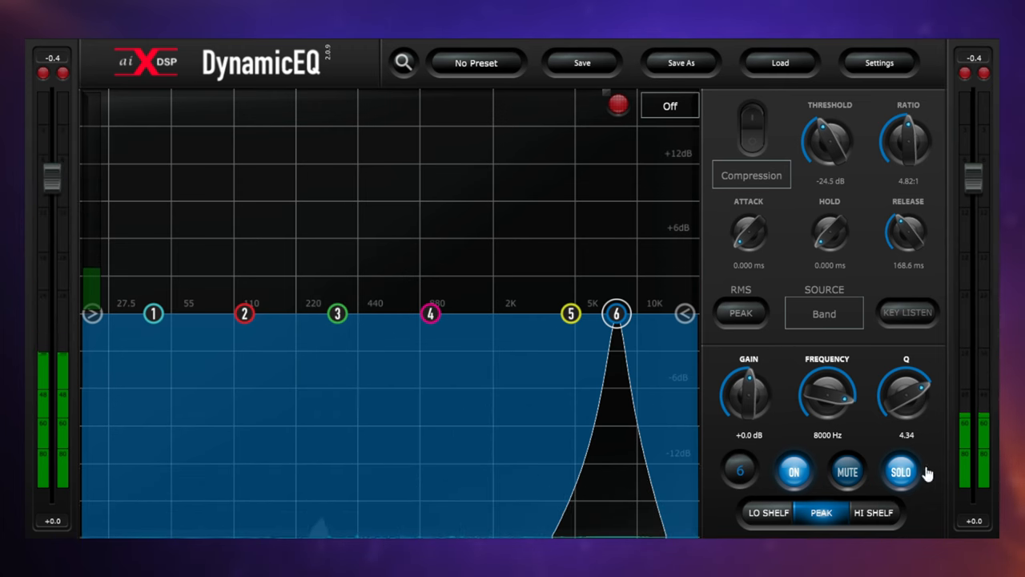
left_click(900, 471)
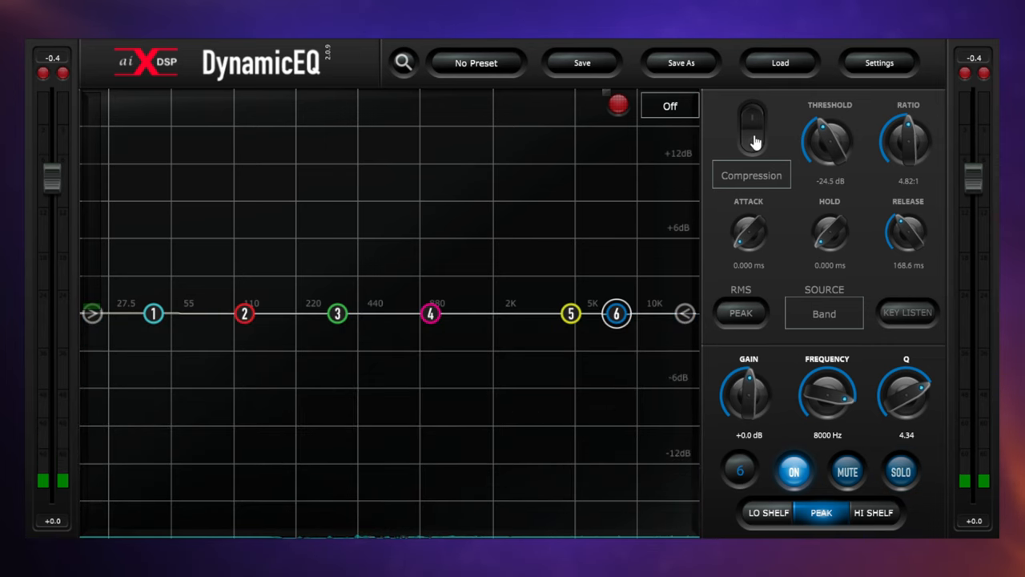
Step: Switch on band 6's compression at 8000 Hz, -24.5 dB threshold, 4.82:1 ratio
left_click(752, 120)
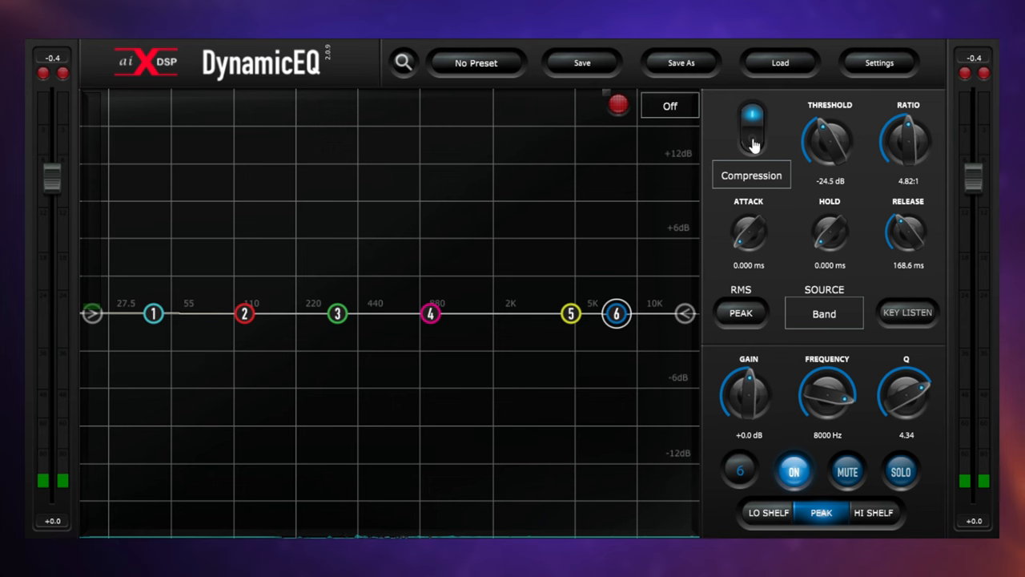
mouse_move(925, 292)
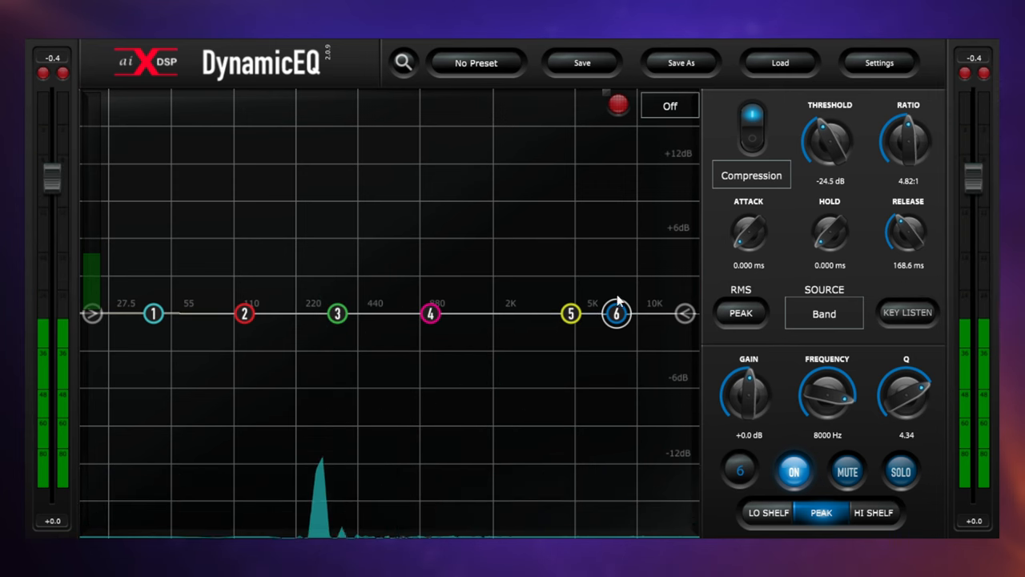
mouse_move(611, 385)
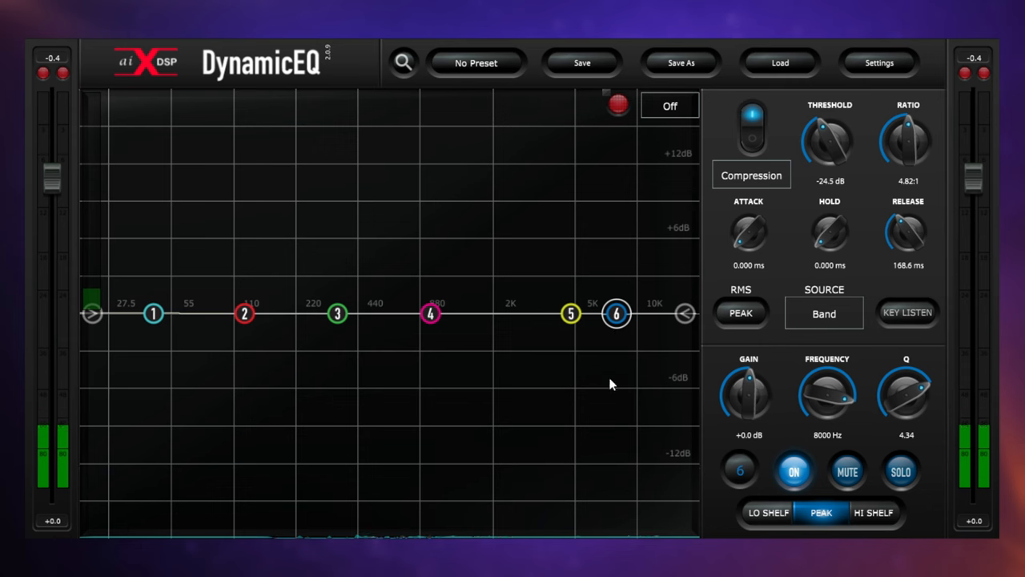
mouse_move(606, 418)
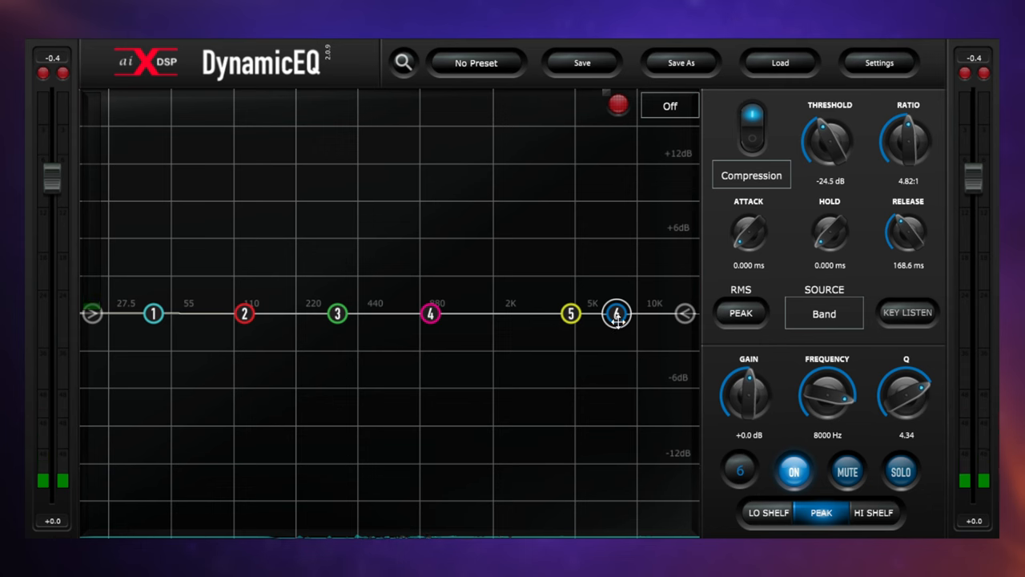
mouse_move(629, 276)
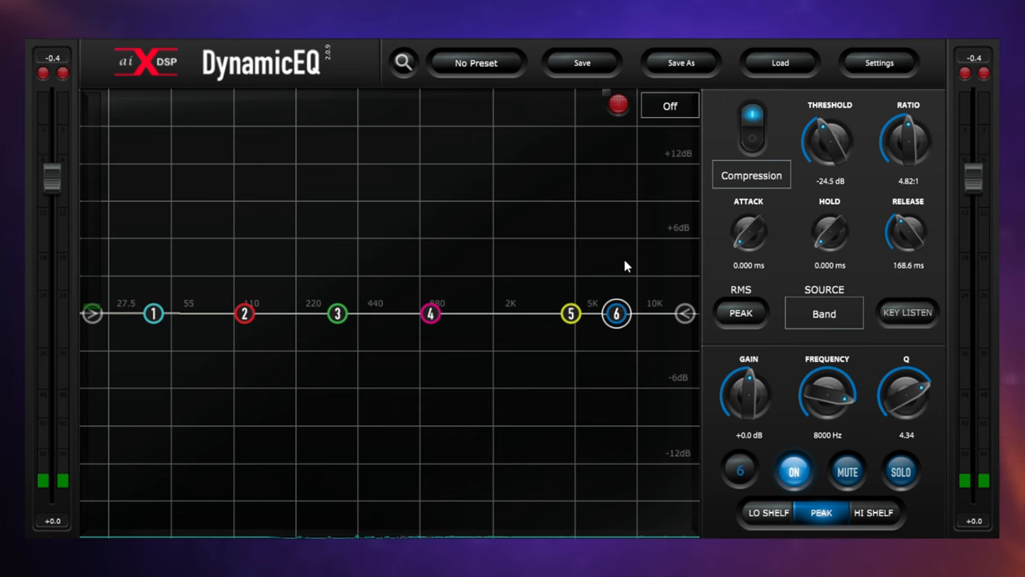
mouse_move(619, 262)
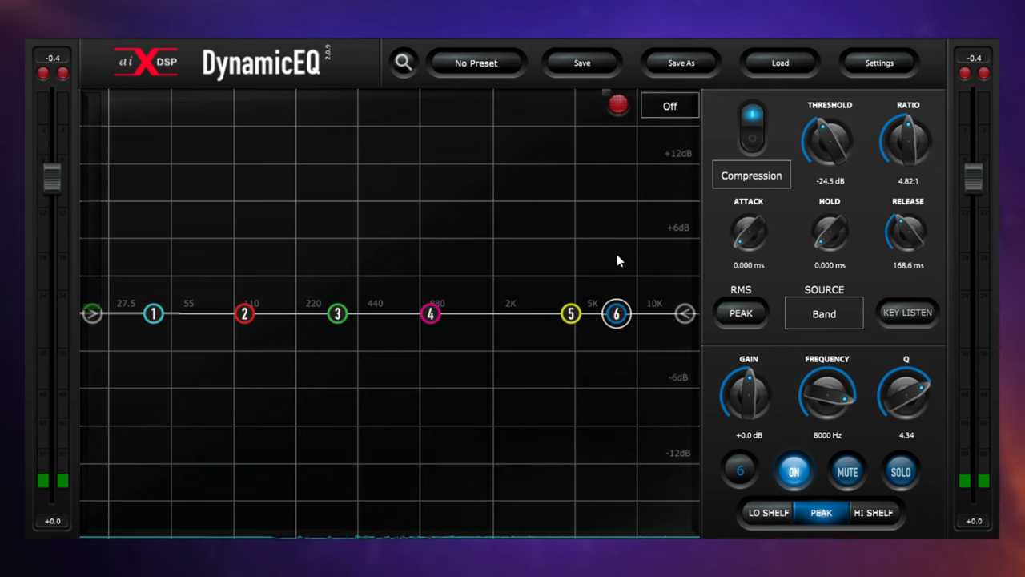
mouse_move(624, 252)
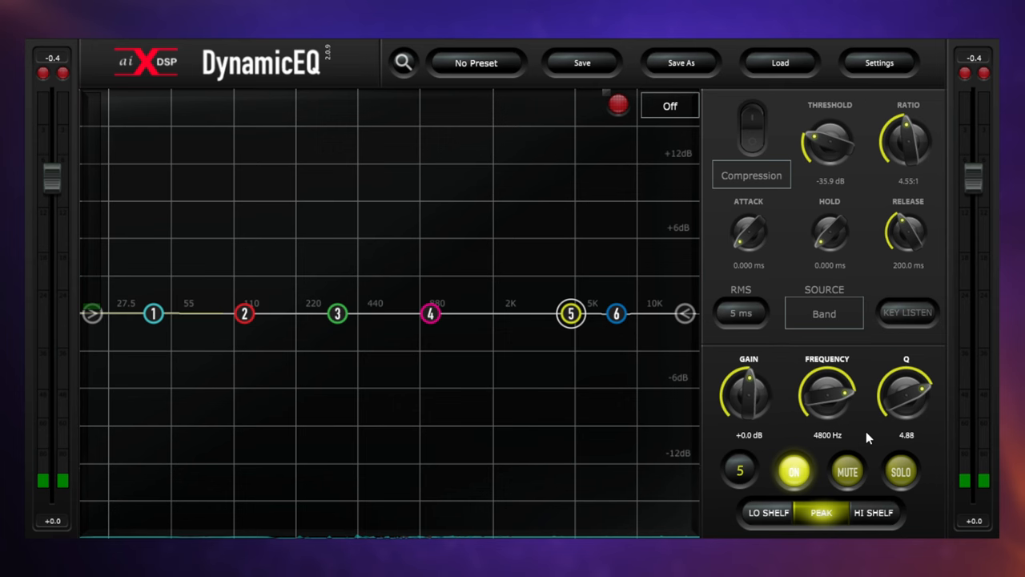
mouse_move(667, 350)
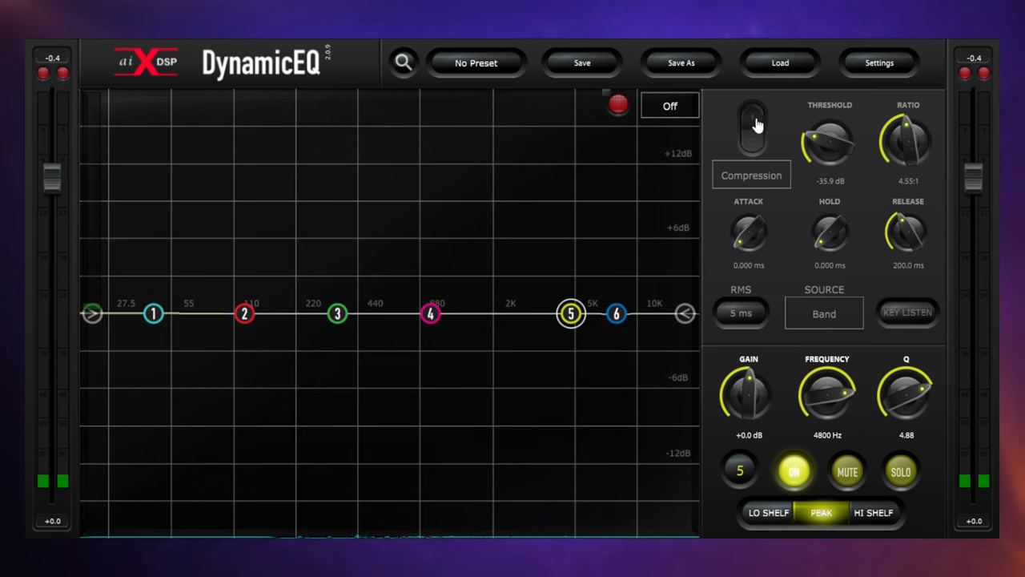
Step: Switch on band 5's compression at 4800 Hz, -35.9 dB threshold, 4.55:1 ratio
left_click(752, 128)
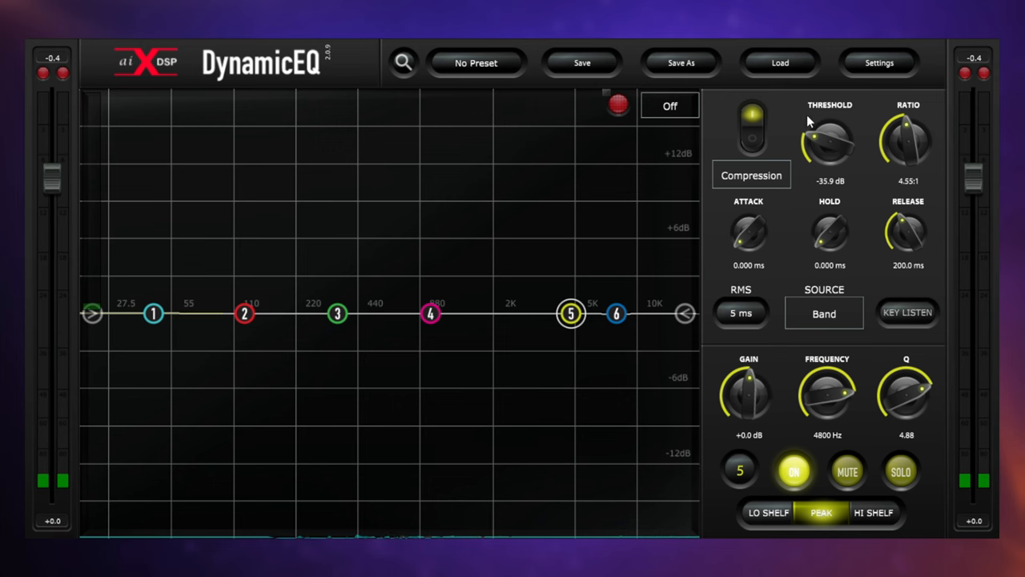
mouse_move(786, 111)
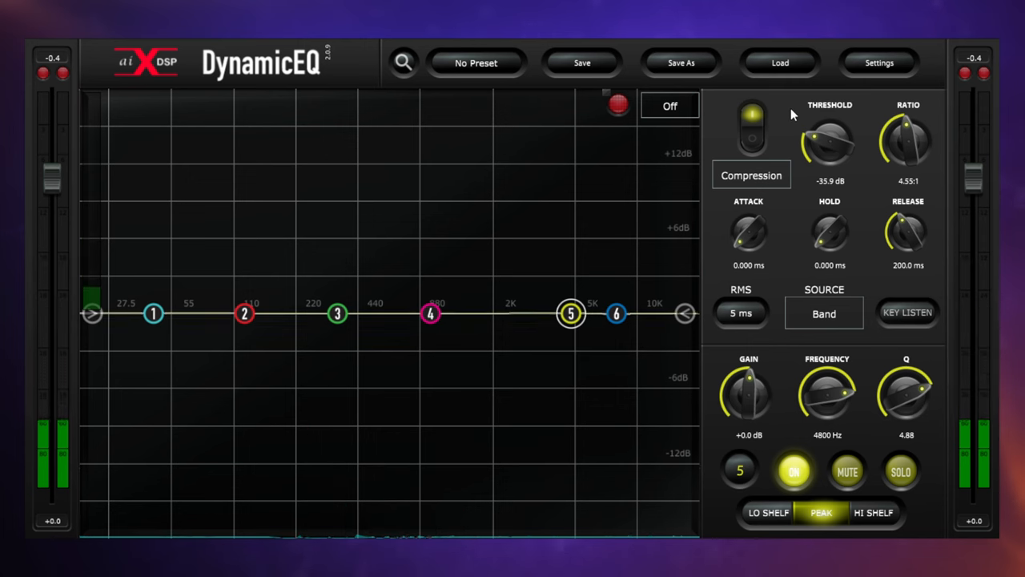
mouse_move(797, 112)
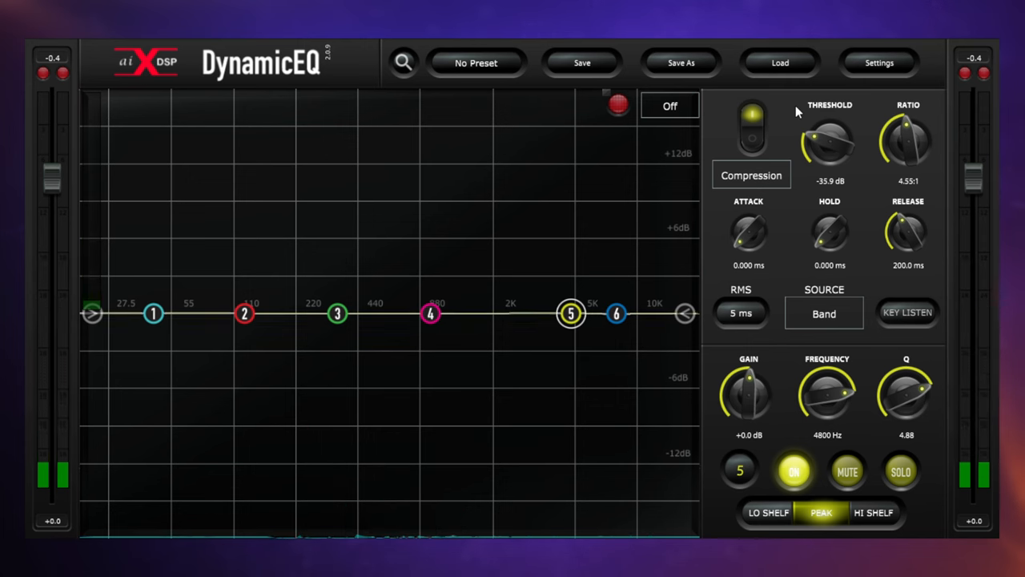
mouse_move(788, 117)
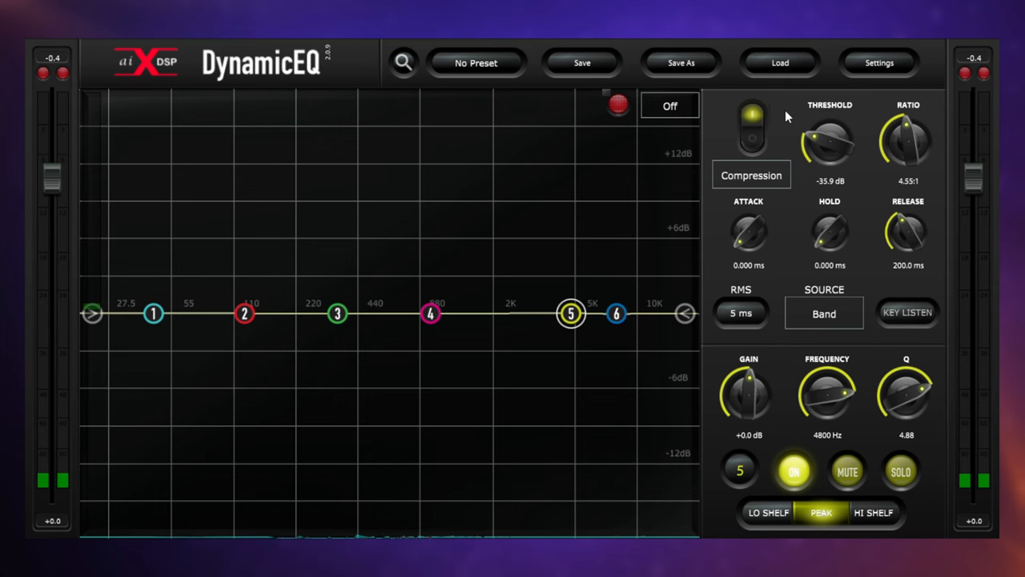
mouse_move(786, 109)
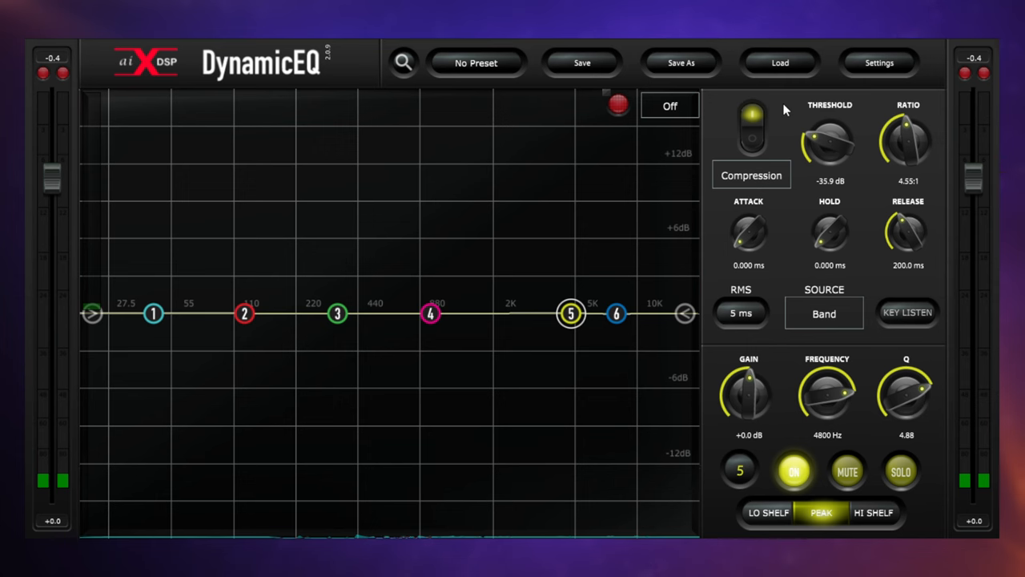
mouse_move(789, 109)
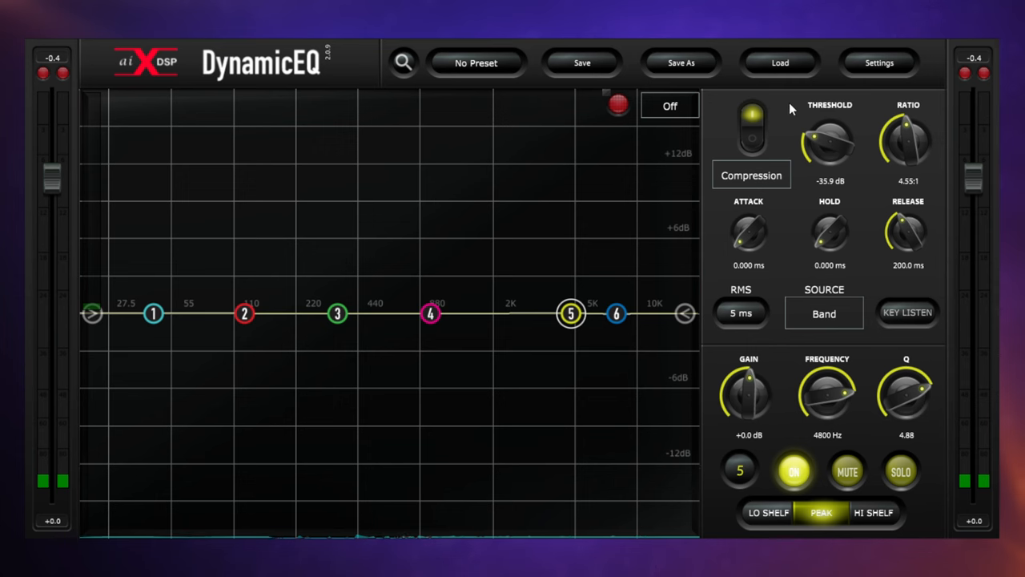
mouse_move(653, 275)
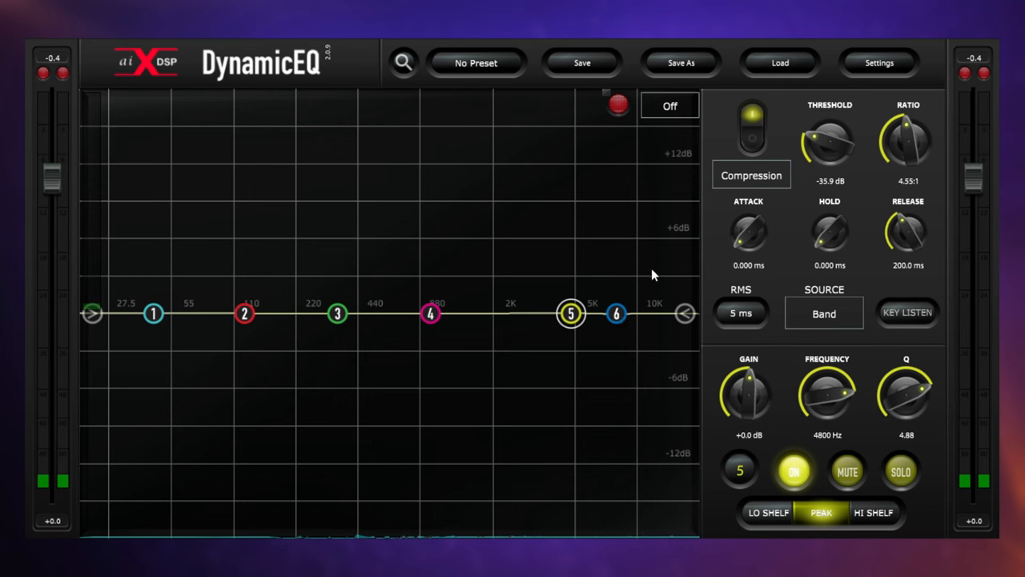
mouse_move(790, 117)
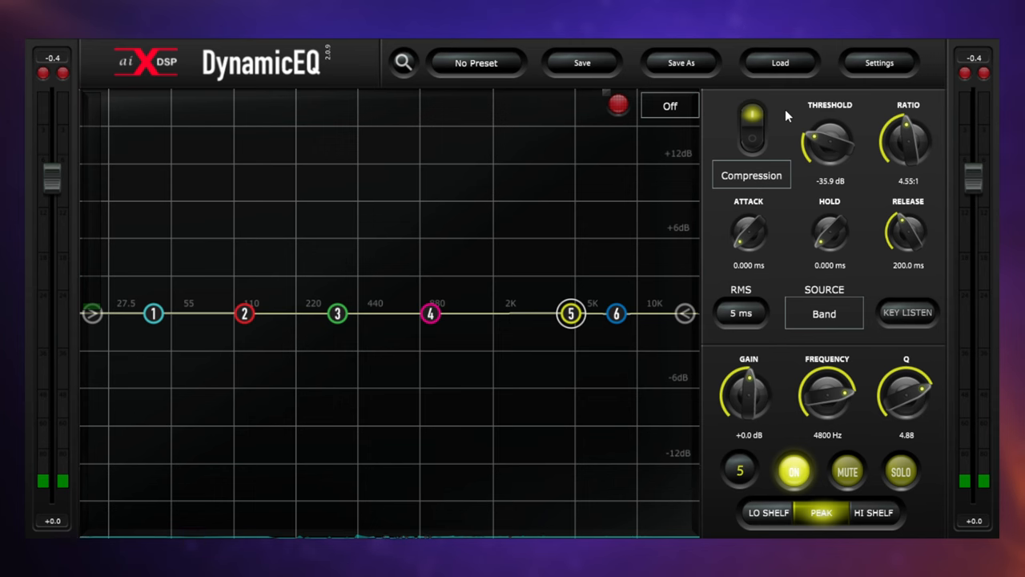
mouse_move(775, 128)
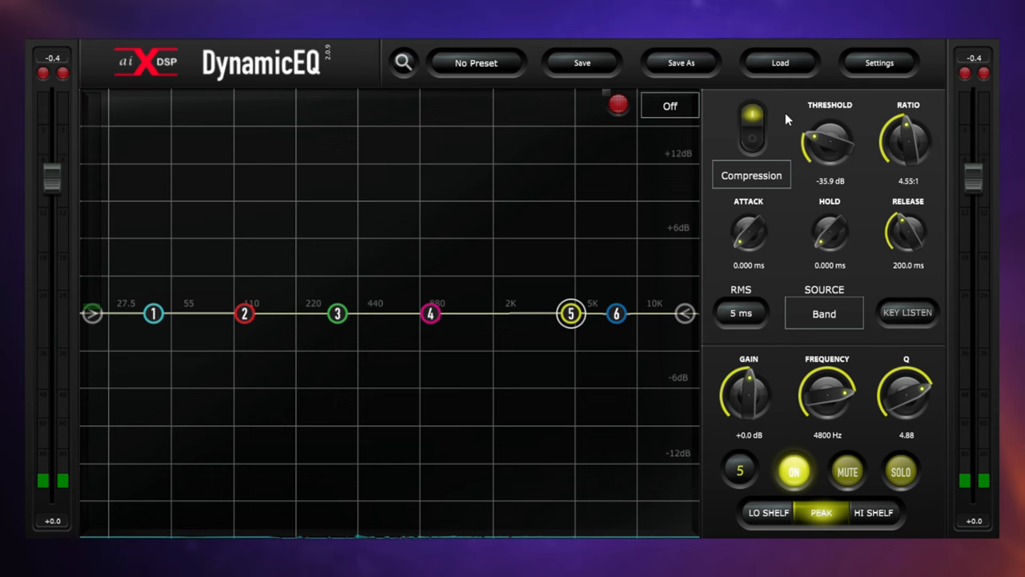
mouse_move(803, 120)
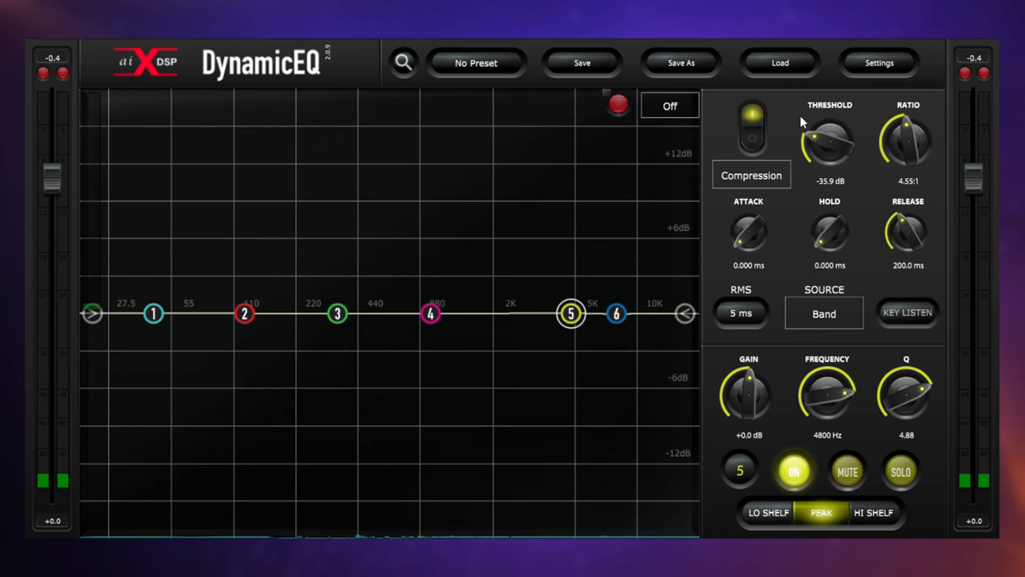
mouse_move(783, 119)
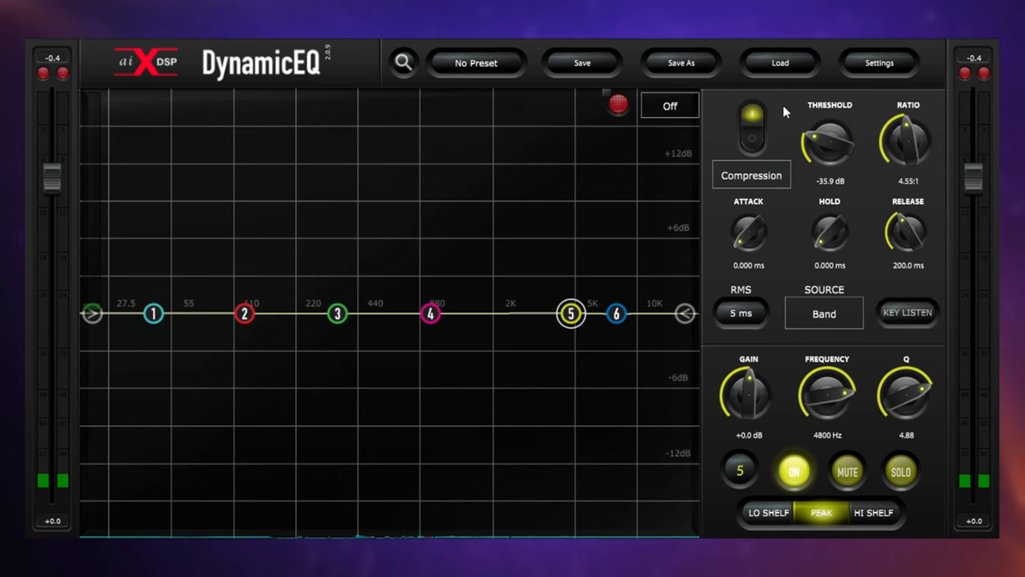
mouse_move(242, 313)
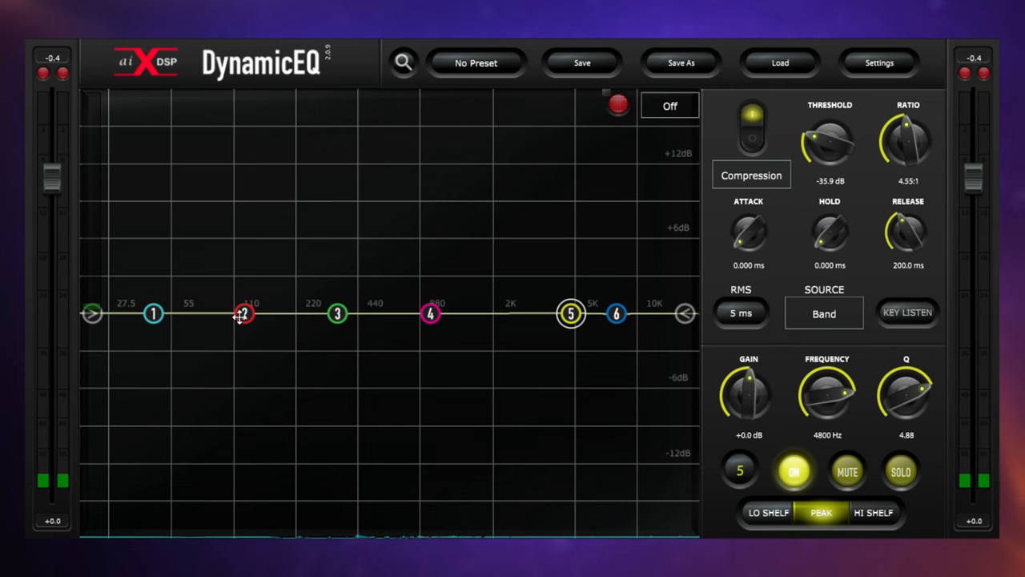
Step: Select band 2, the 125 Hz peak at Q 0.70, to edit its settings
left_click(244, 313)
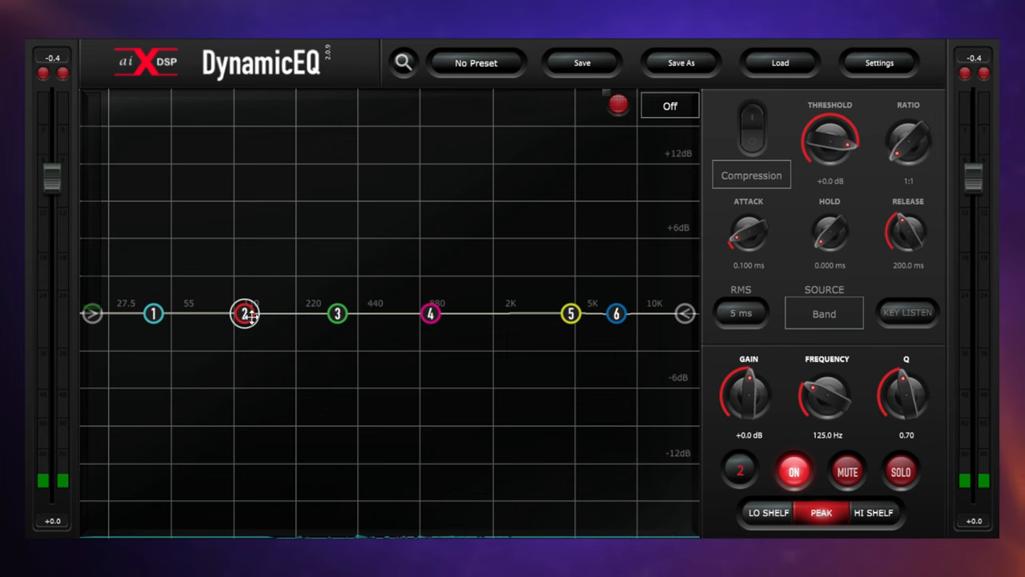
mouse_move(234, 293)
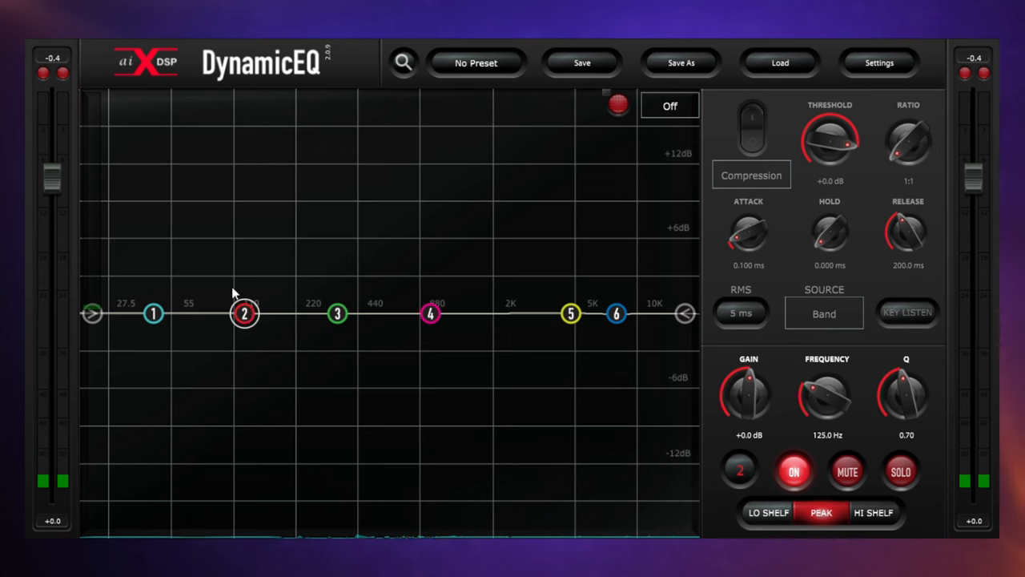
mouse_move(593, 302)
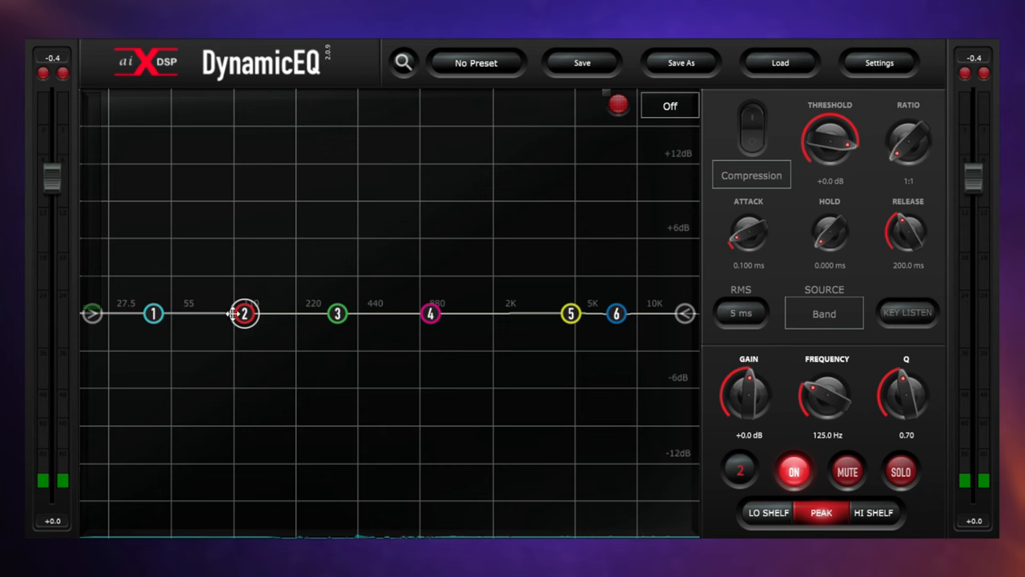
mouse_move(533, 244)
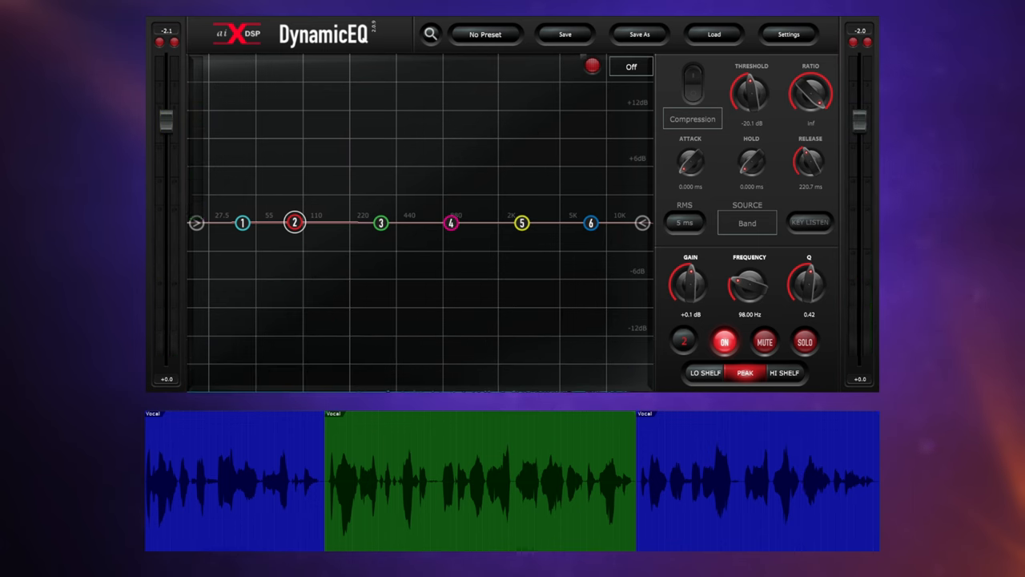
mouse_move(453, 114)
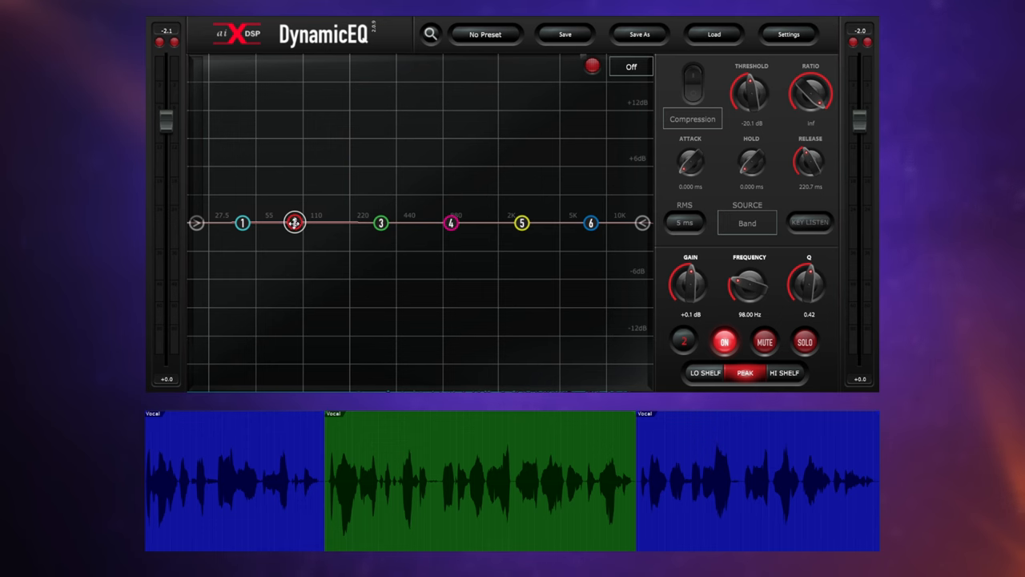
Step: Switch on band 2's compression at 98 Hz, -20.1 dB threshold, infinite ratio
left_click(693, 82)
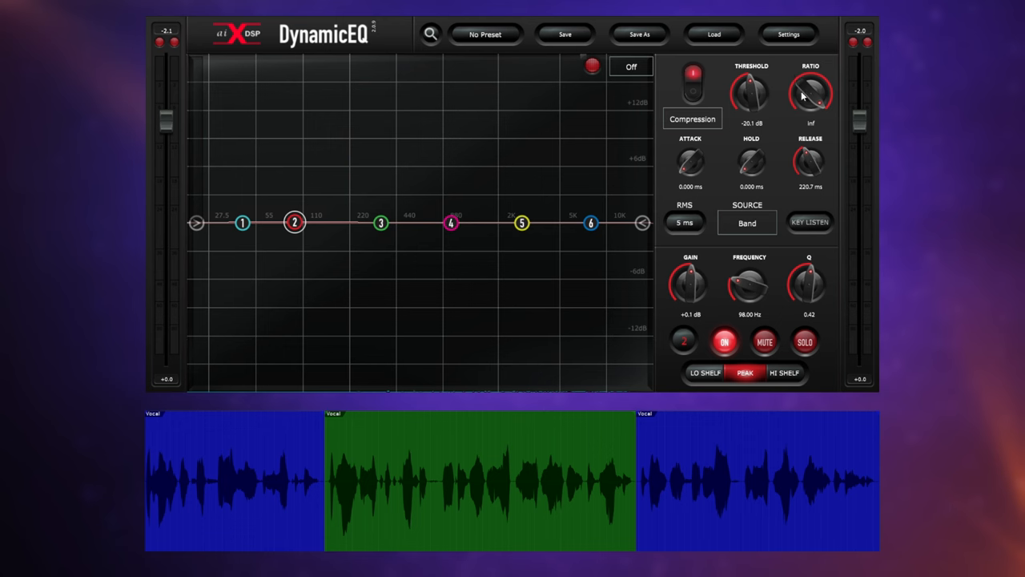
mouse_move(815, 99)
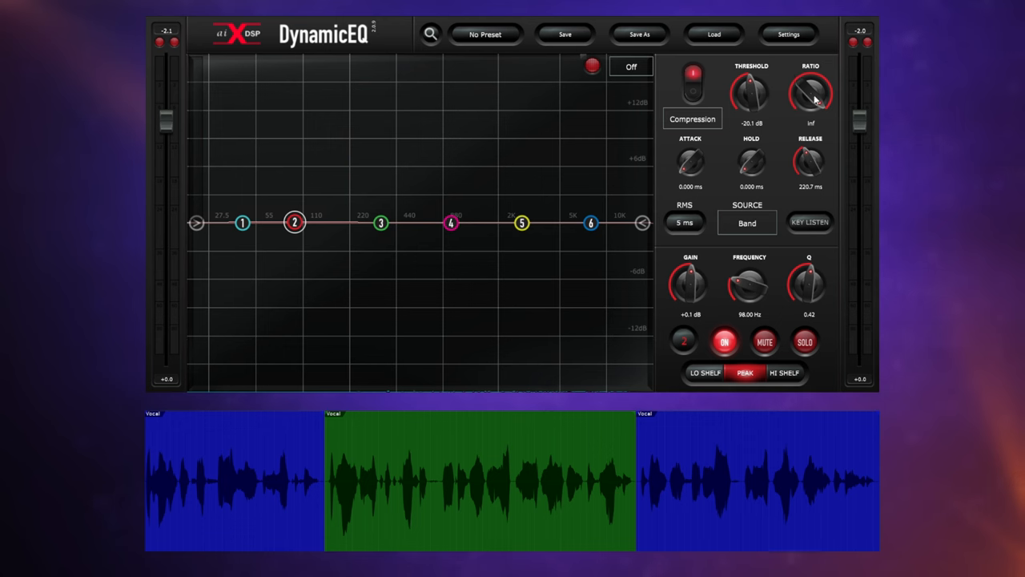
mouse_move(812, 103)
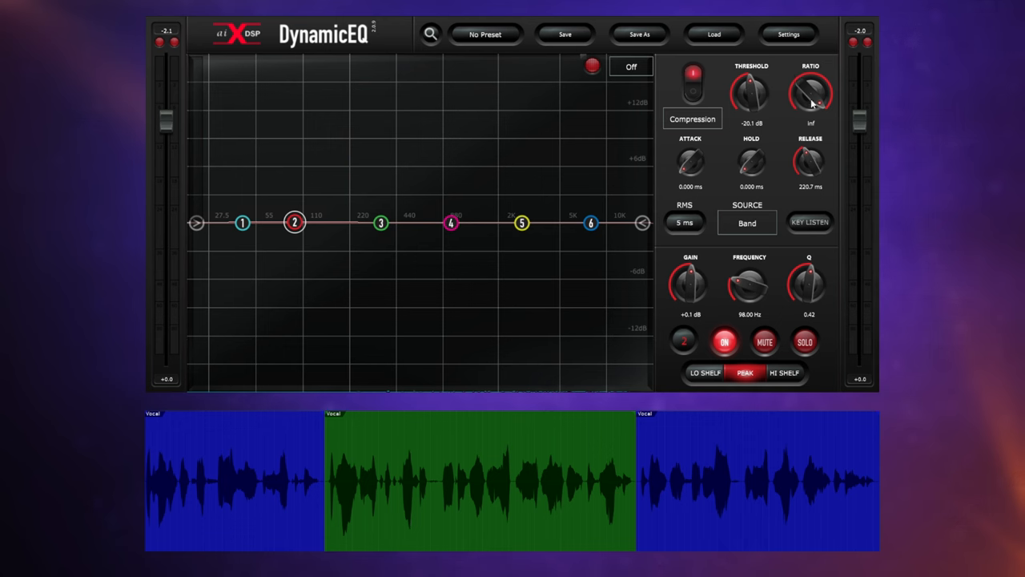
mouse_move(777, 90)
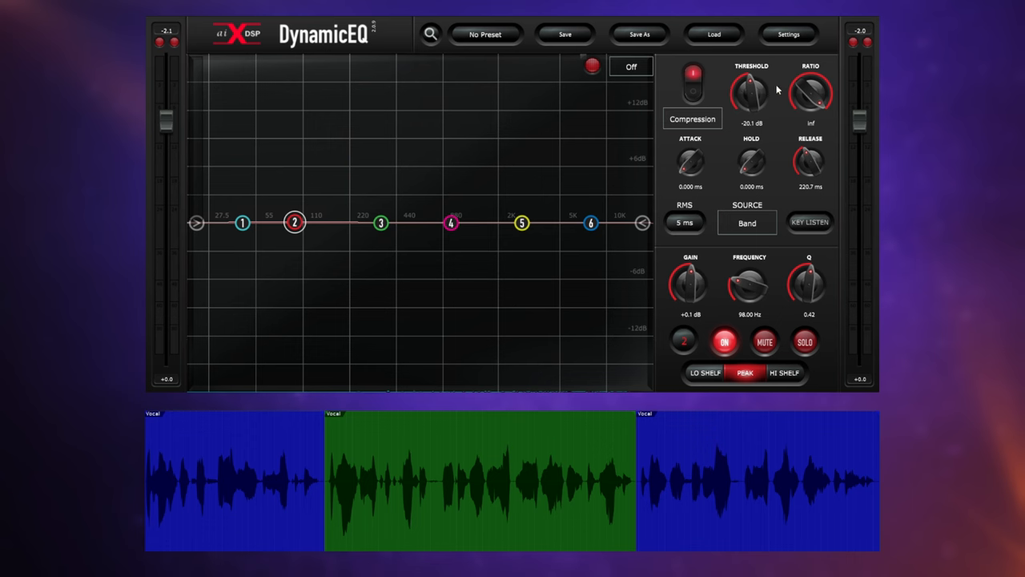
mouse_move(779, 126)
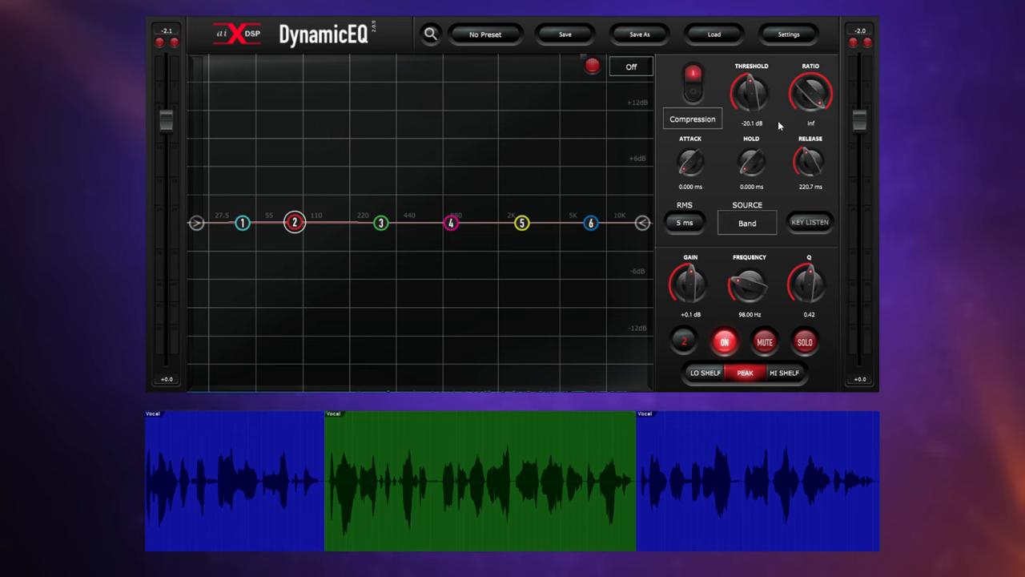
mouse_move(775, 118)
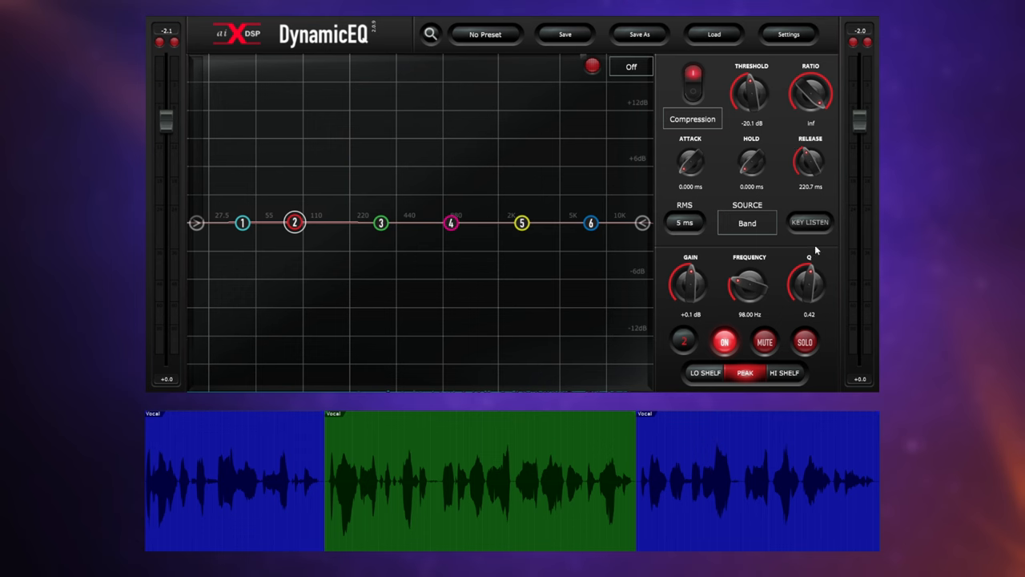
mouse_move(785, 132)
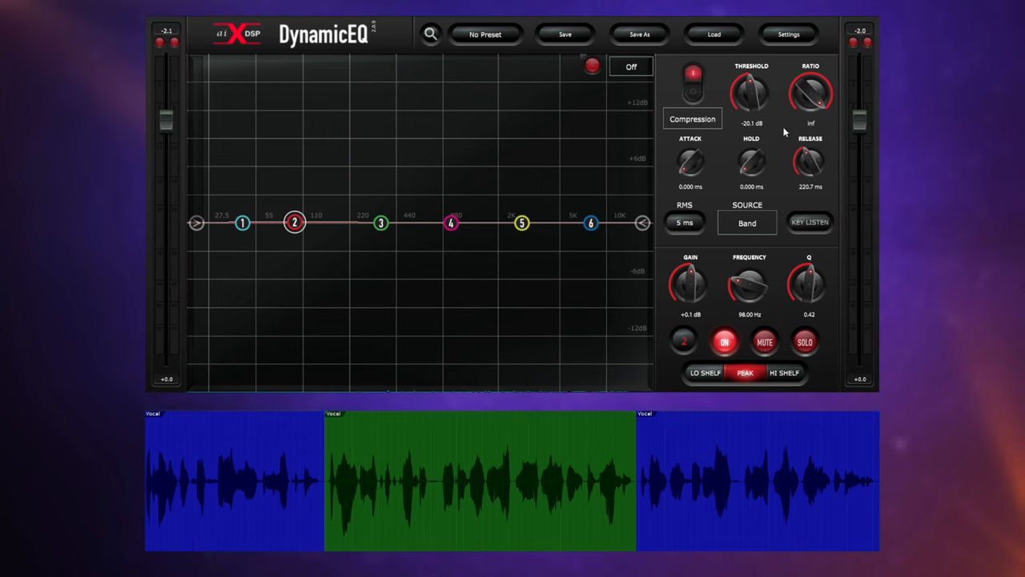
mouse_move(779, 123)
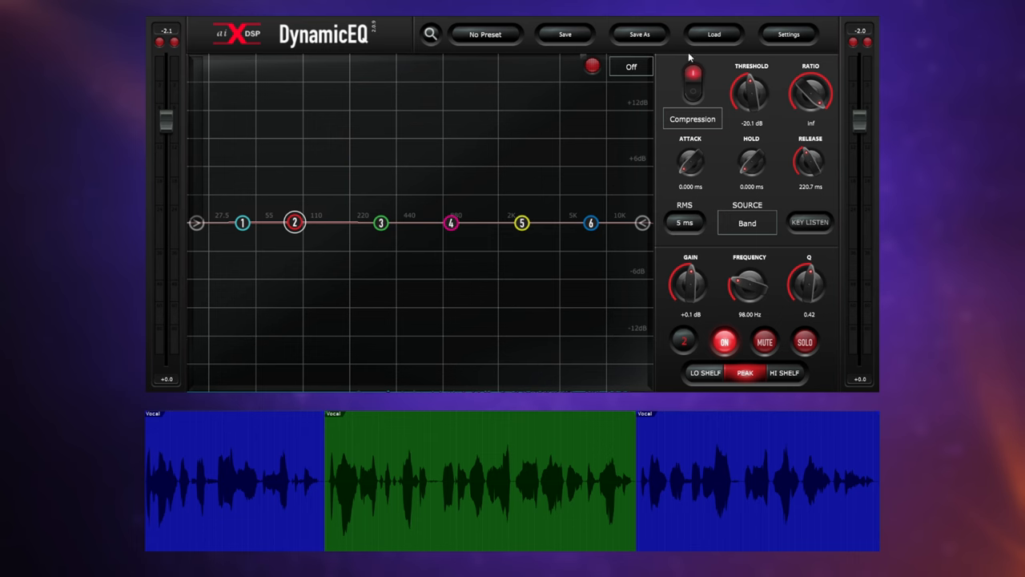
mouse_move(854, 545)
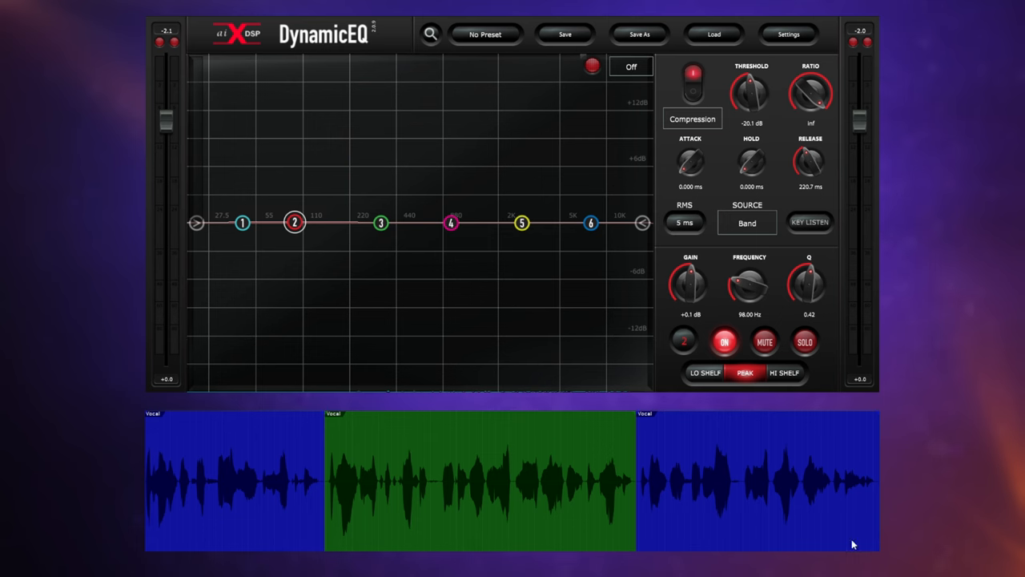
mouse_move(837, 539)
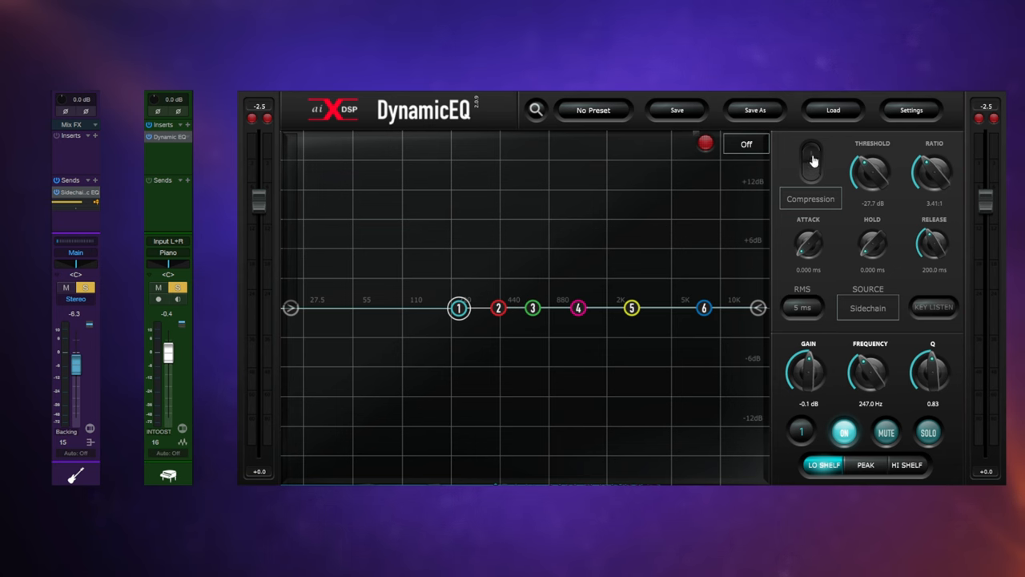
Step: Switch on band 1's sidechained compression, -27.7 dB threshold, 3.41:1 ratio
left_click(811, 160)
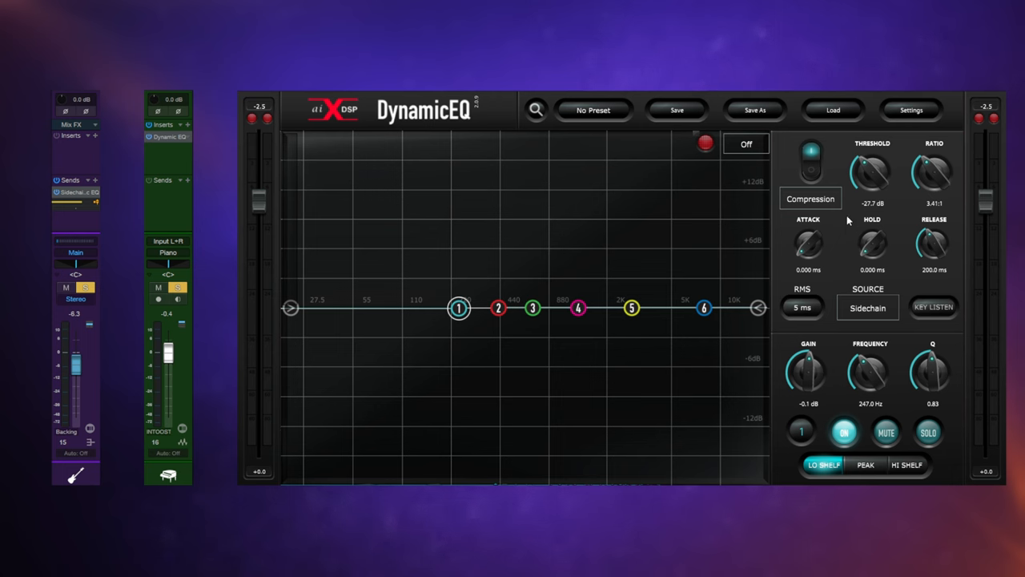
mouse_move(842, 234)
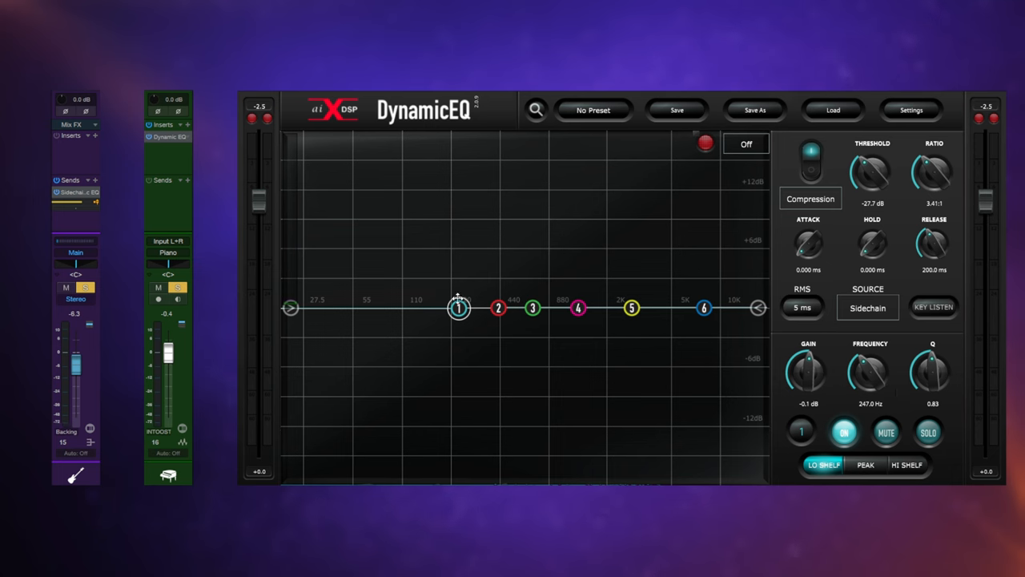
mouse_move(456, 328)
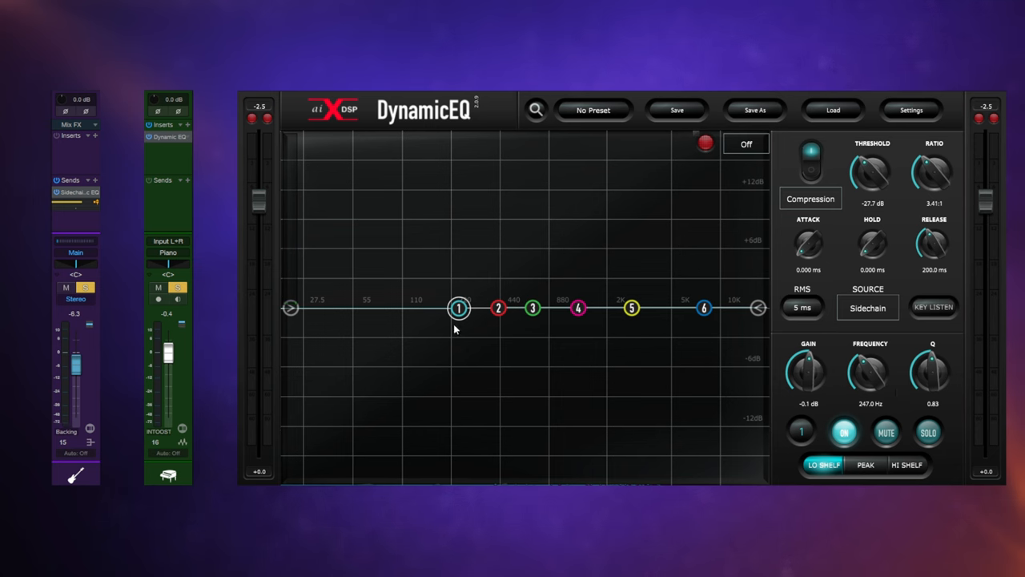
mouse_move(917, 337)
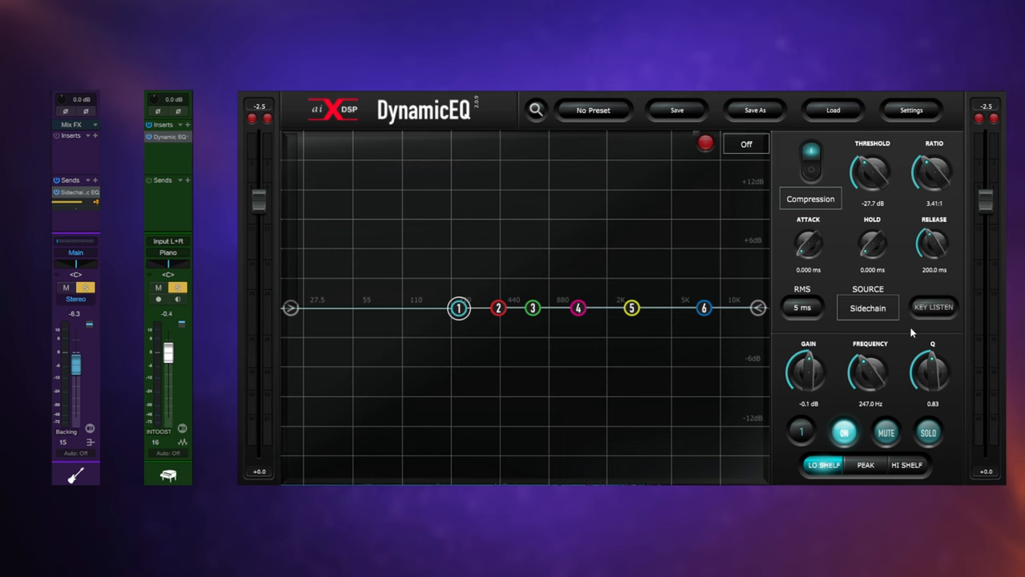
mouse_move(909, 335)
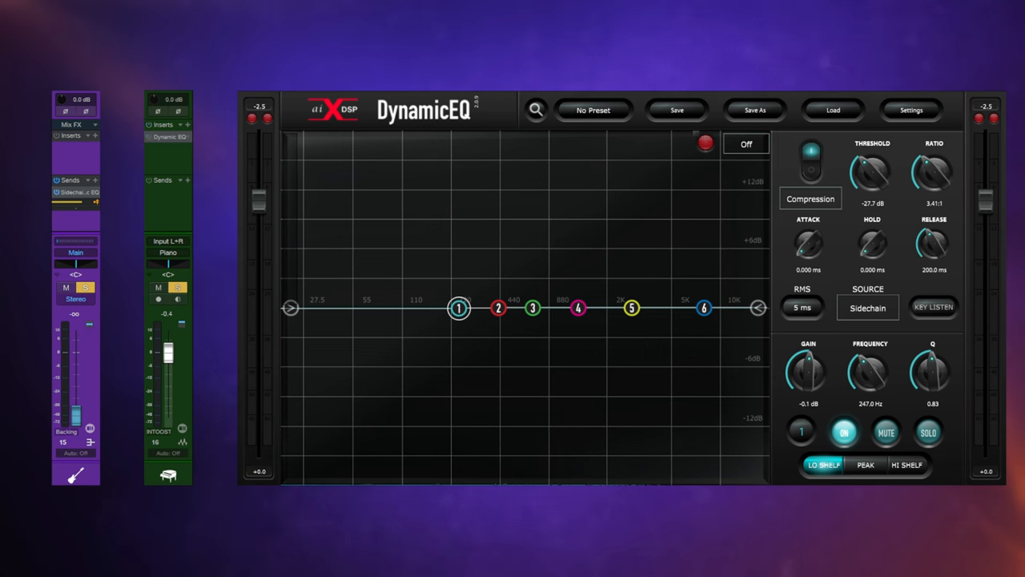
Step: Change the Backing track's fader level in the DAW mixer while listening to the piano
left_click_drag(169, 356, 168, 368)
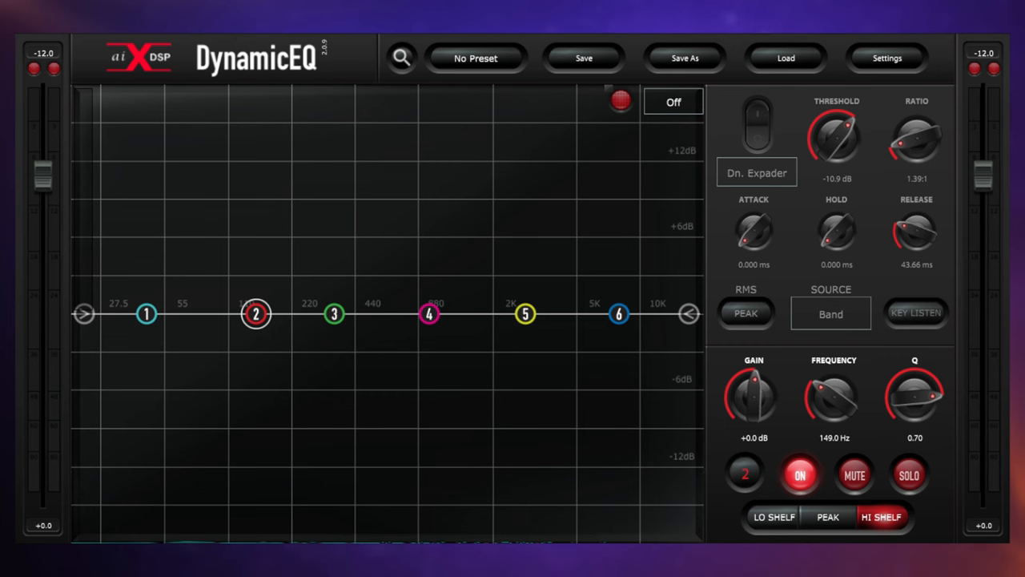
mouse_move(713, 8)
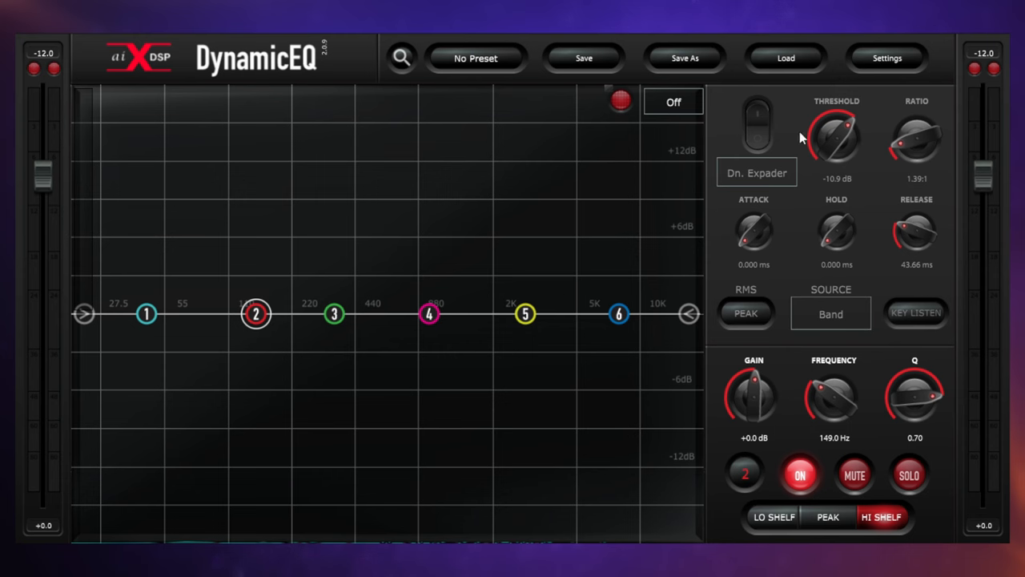
Step: Switch on band 2's dynamics, confirming Dn. Expander remains the selected mode
left_click(757, 124)
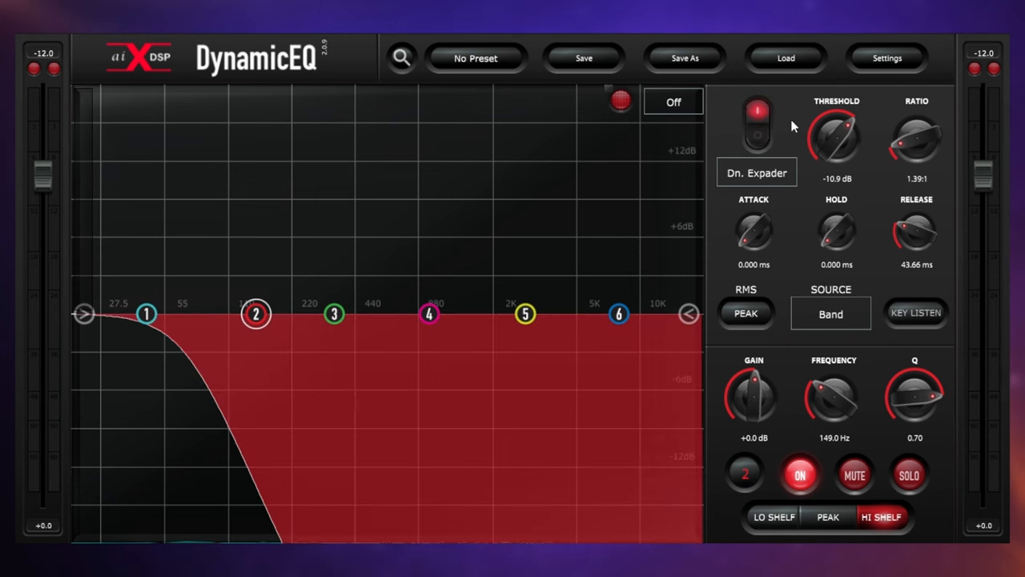
left_click(756, 172)
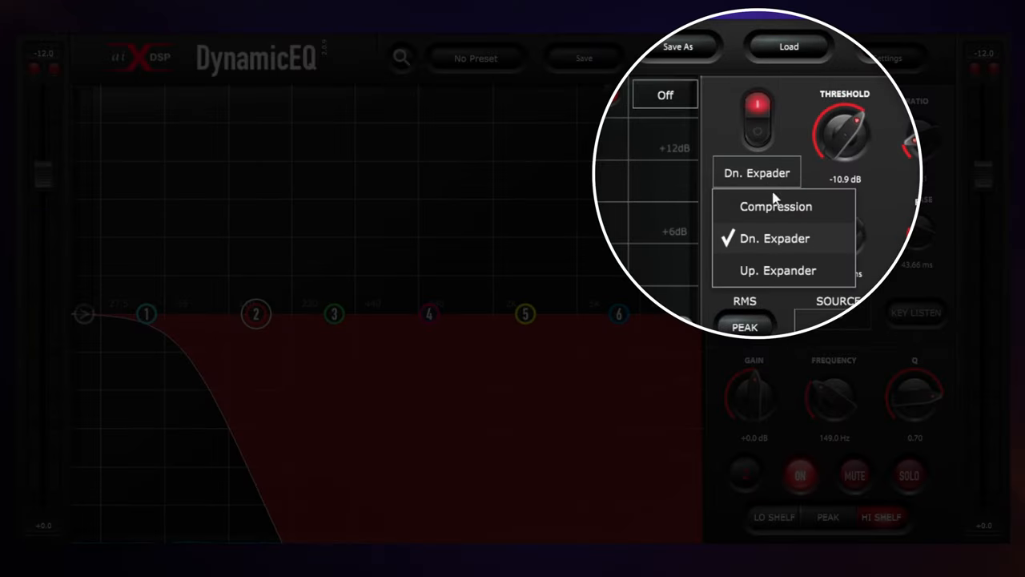
mouse_move(781, 247)
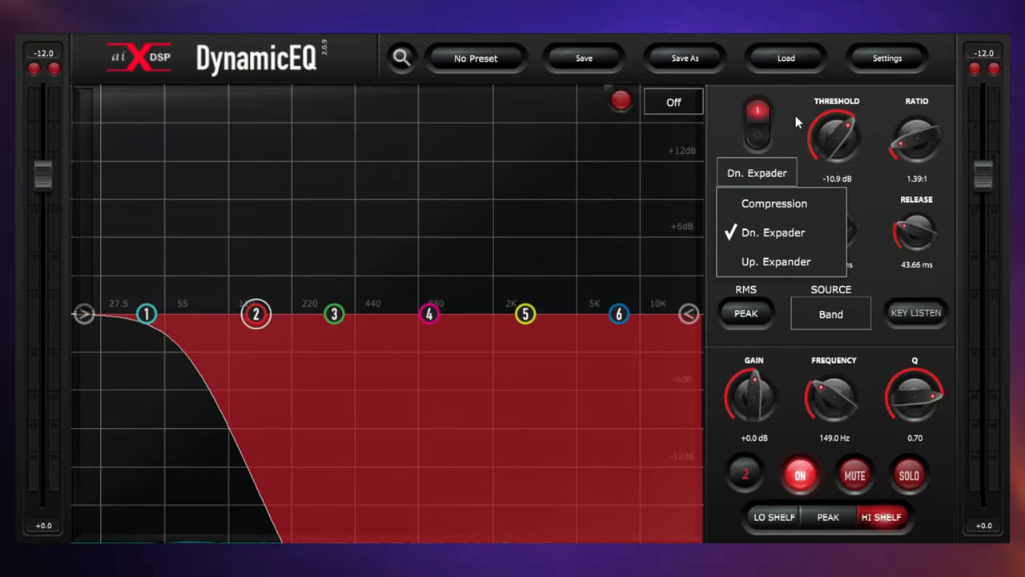
left_click(773, 232)
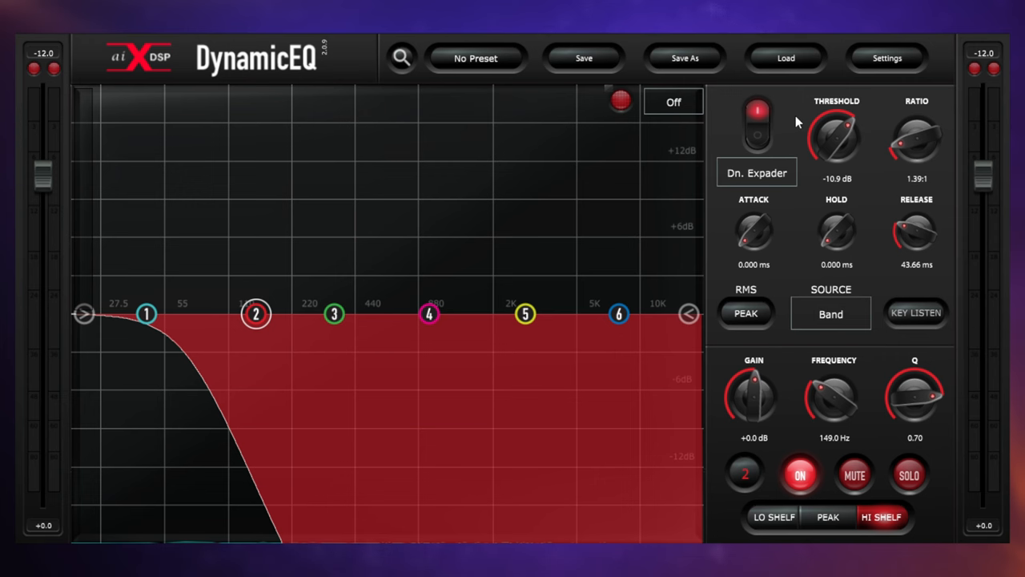
mouse_move(777, 178)
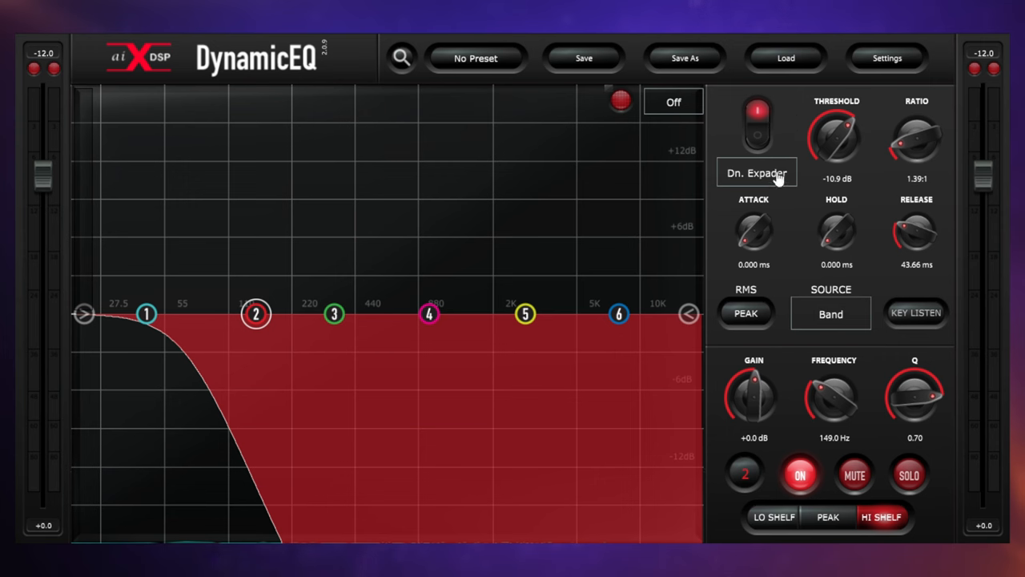
left_click(756, 173)
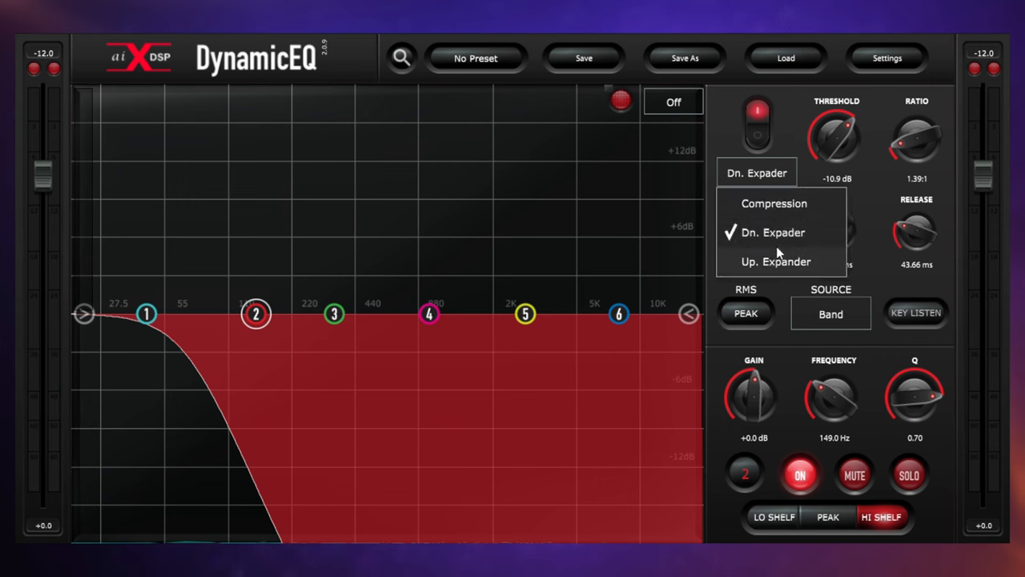
mouse_move(775, 234)
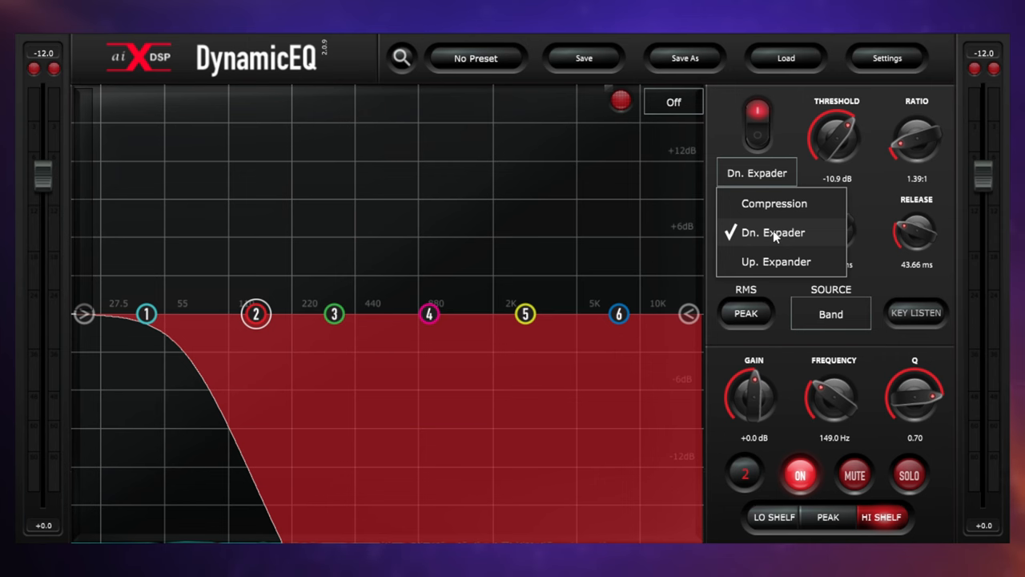
mouse_move(799, 237)
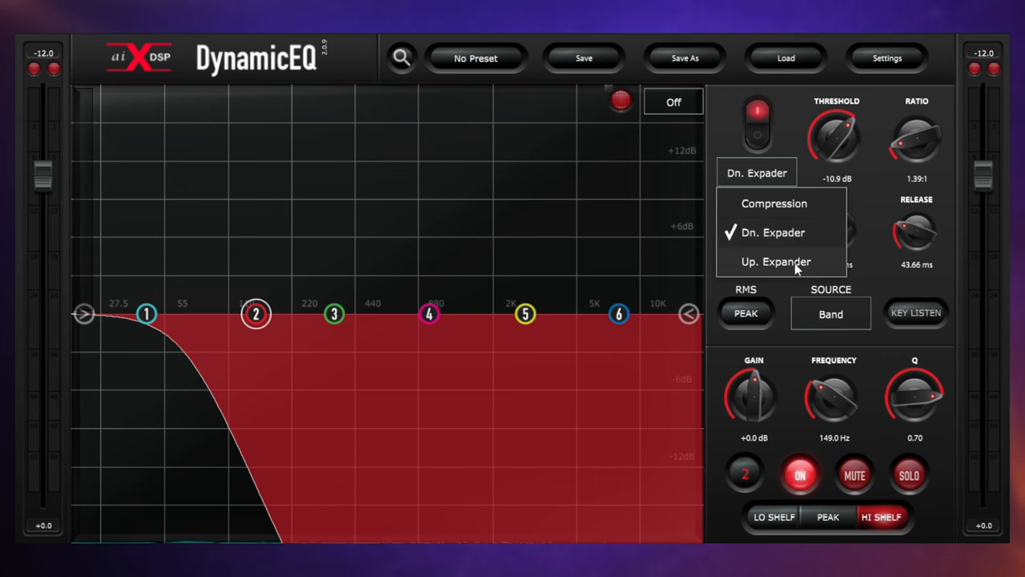
mouse_move(798, 269)
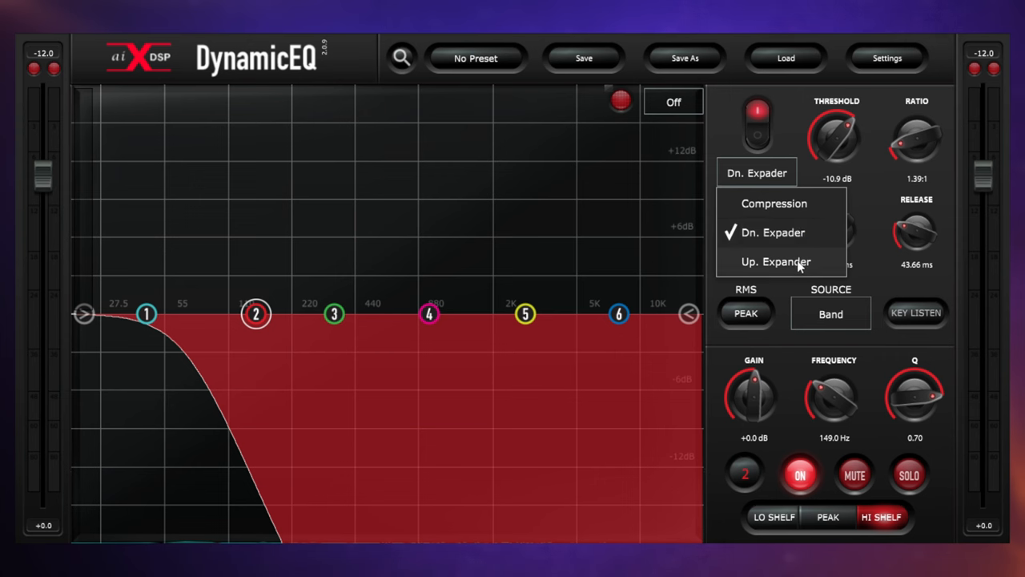
mouse_move(801, 260)
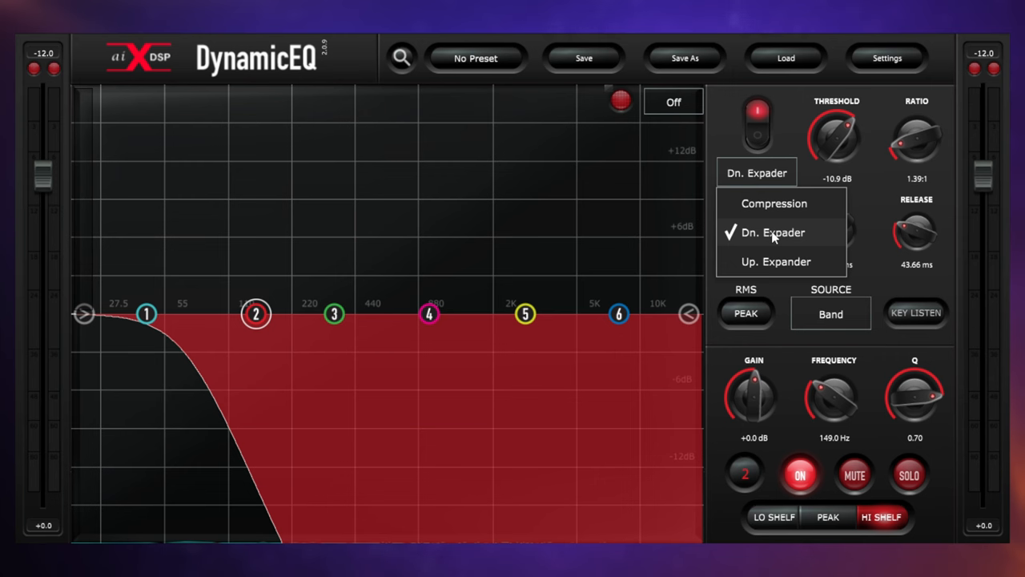
left_click(772, 233)
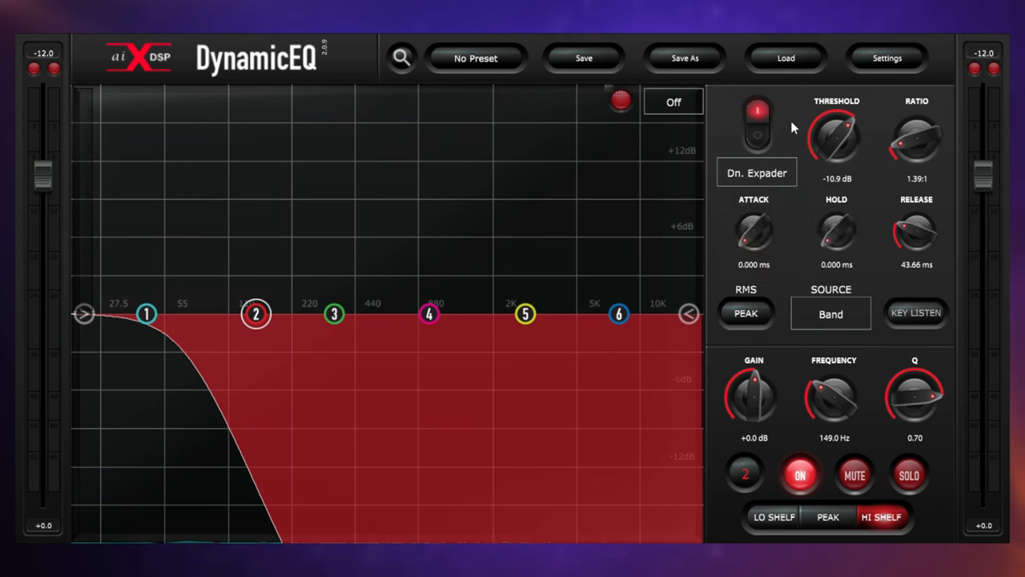
mouse_move(865, 157)
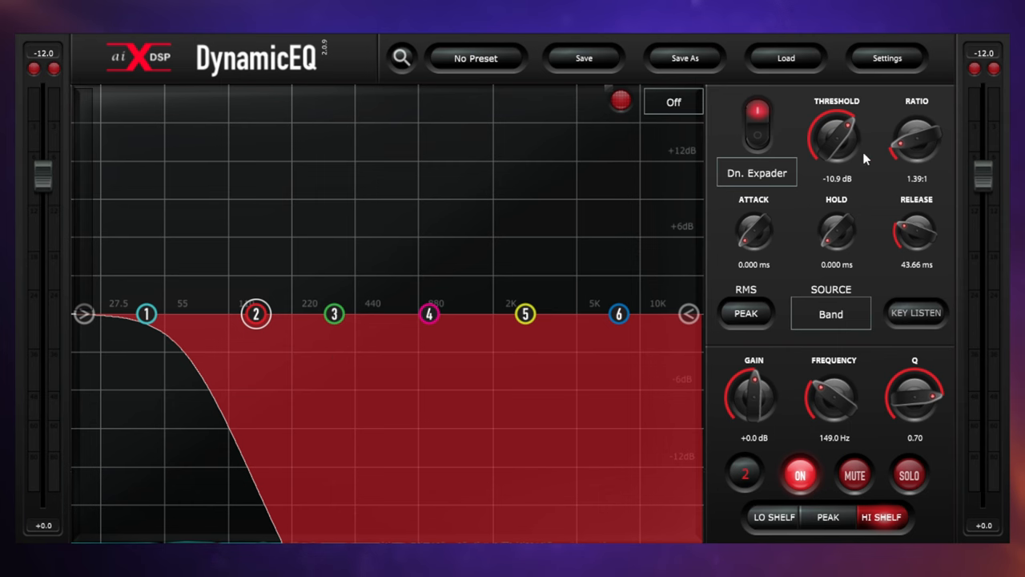
mouse_move(878, 113)
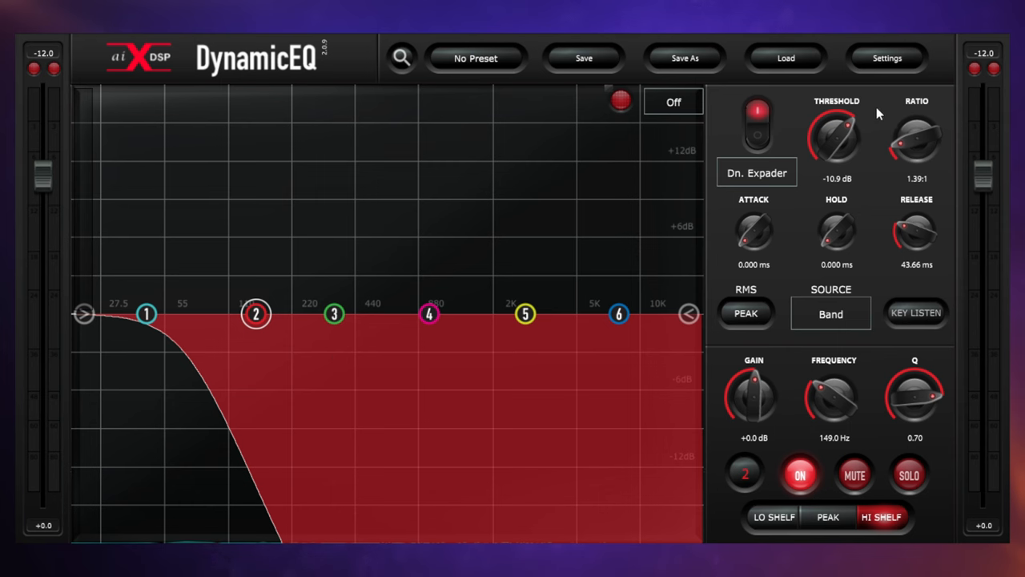
mouse_move(878, 113)
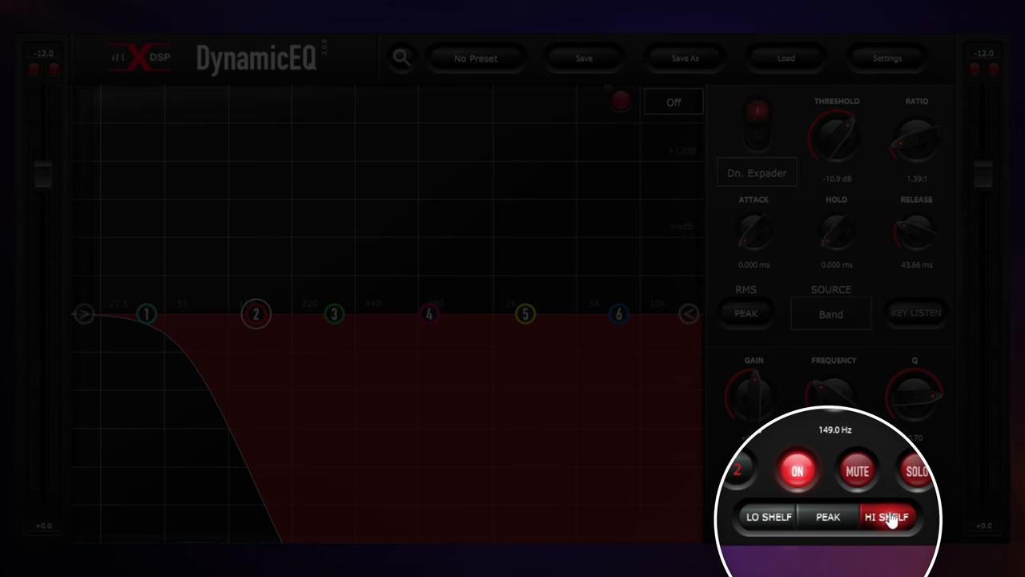
mouse_move(865, 336)
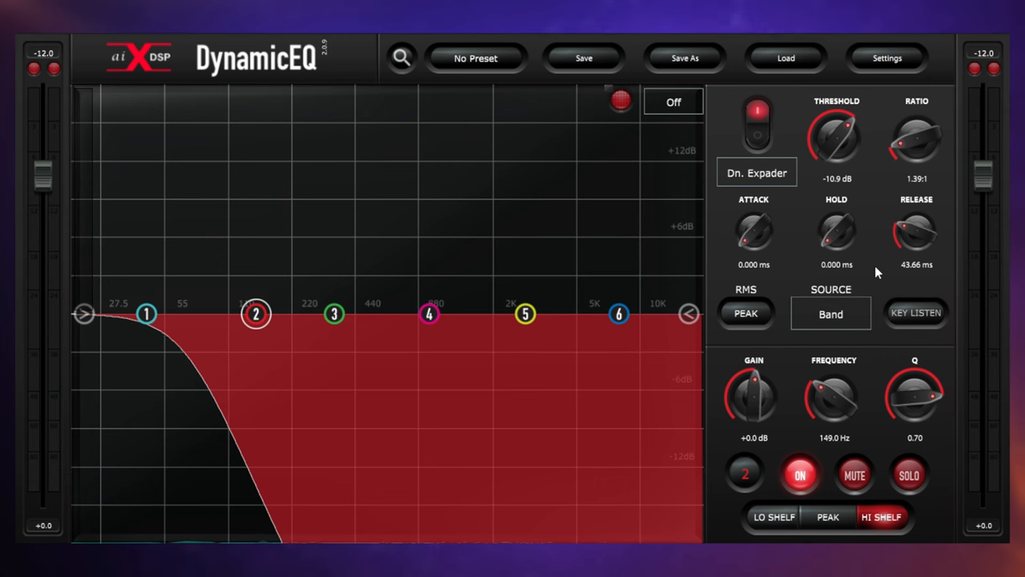
mouse_move(873, 258)
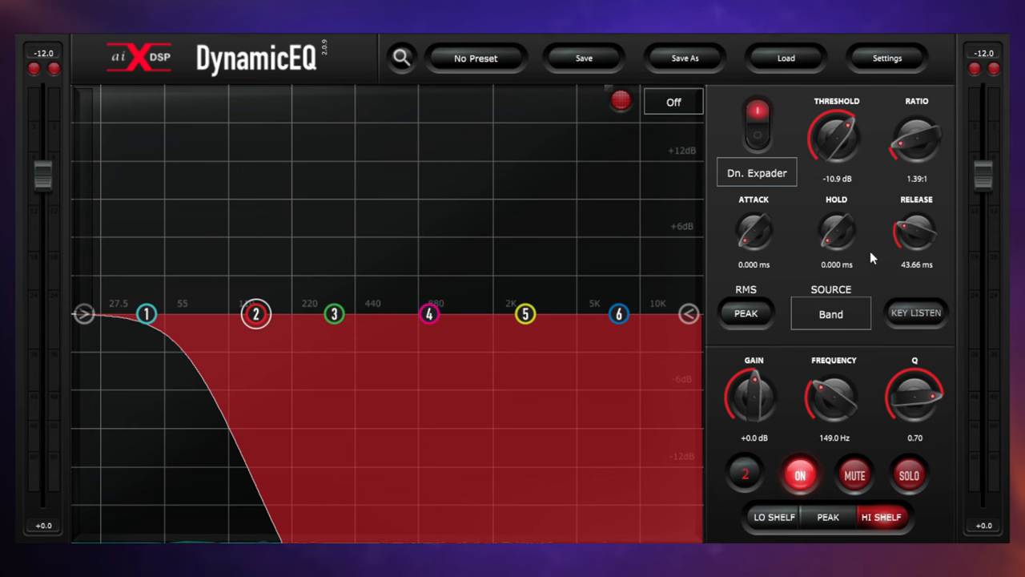
mouse_move(878, 269)
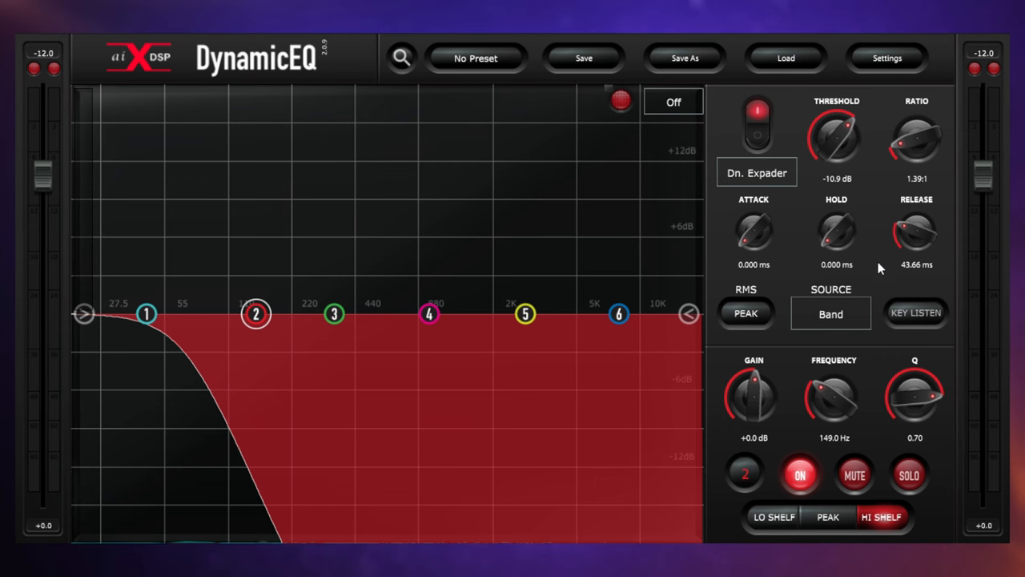
mouse_move(878, 277)
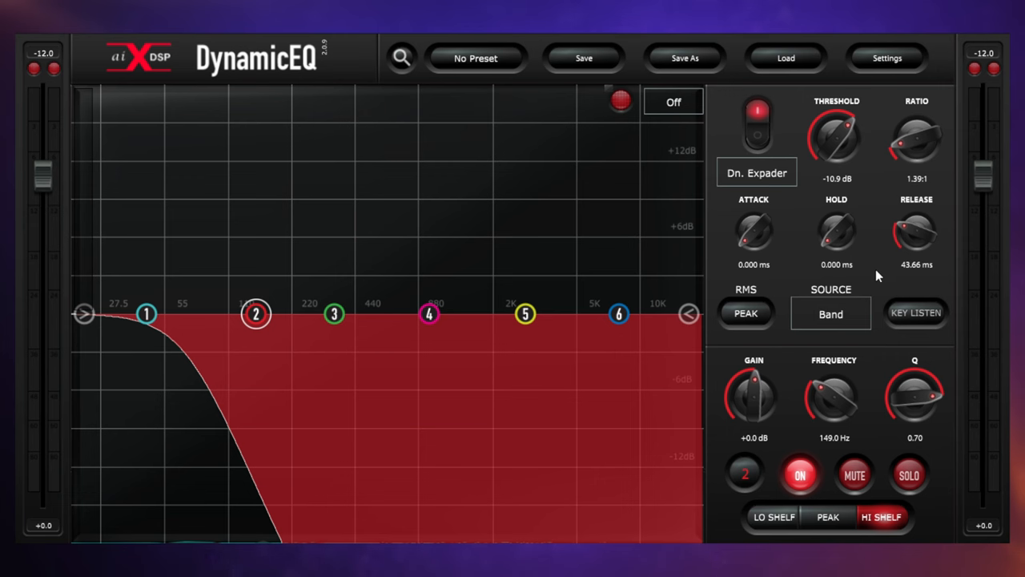
mouse_move(880, 268)
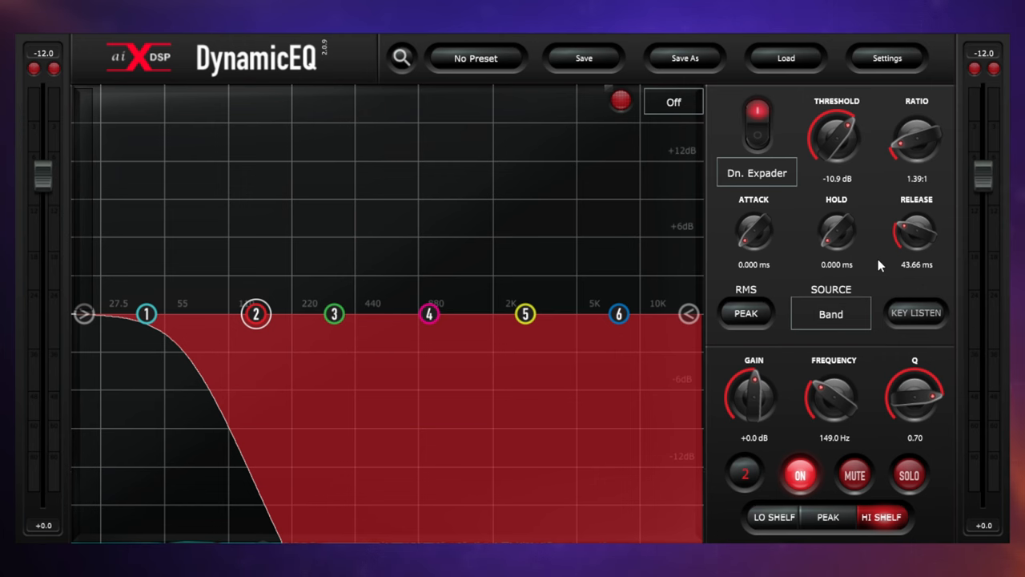
mouse_move(877, 262)
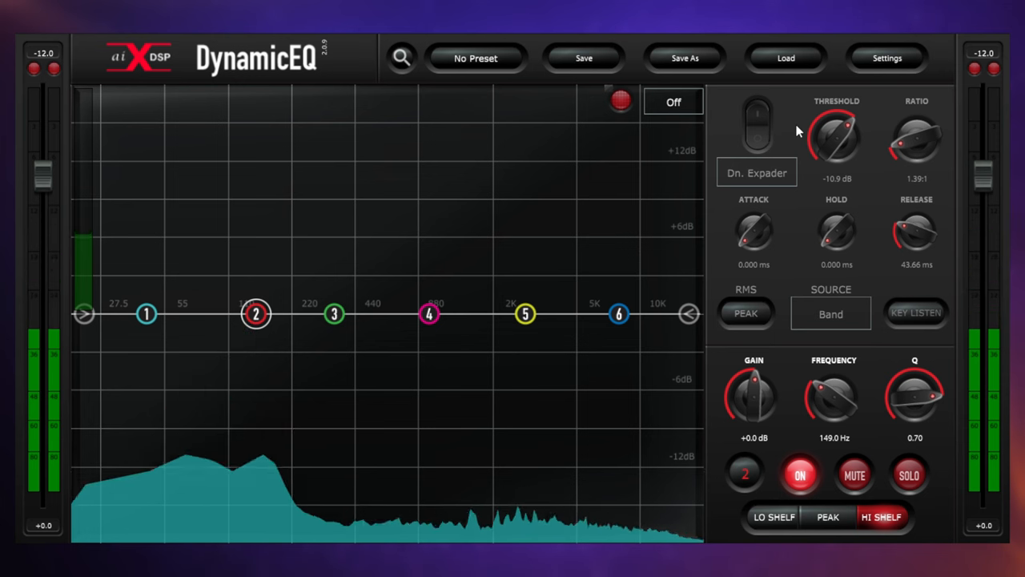
Step: Switch band 2's downward expansion back on during playback to A/B against the unprocessed toms
left_click(756, 124)
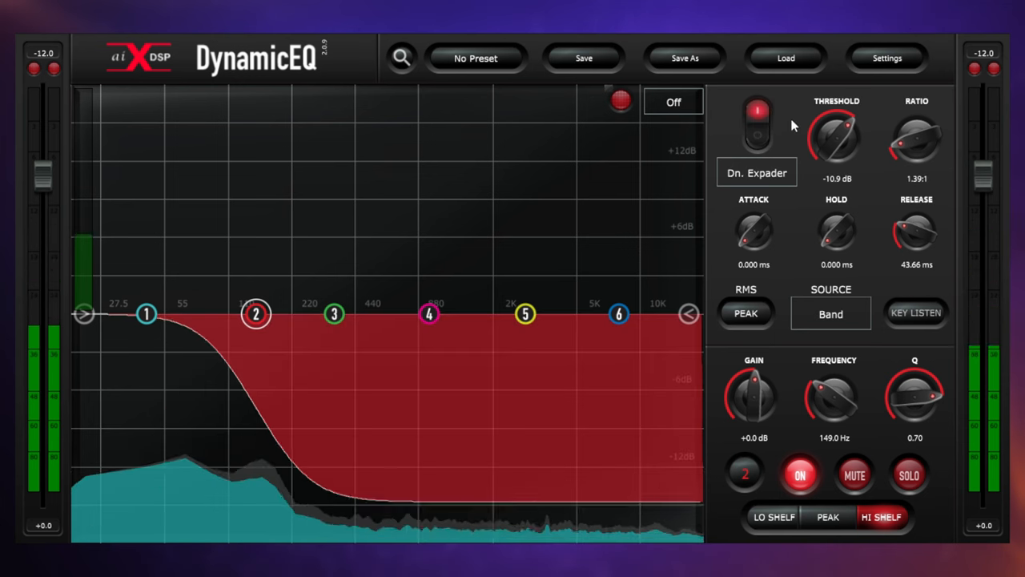